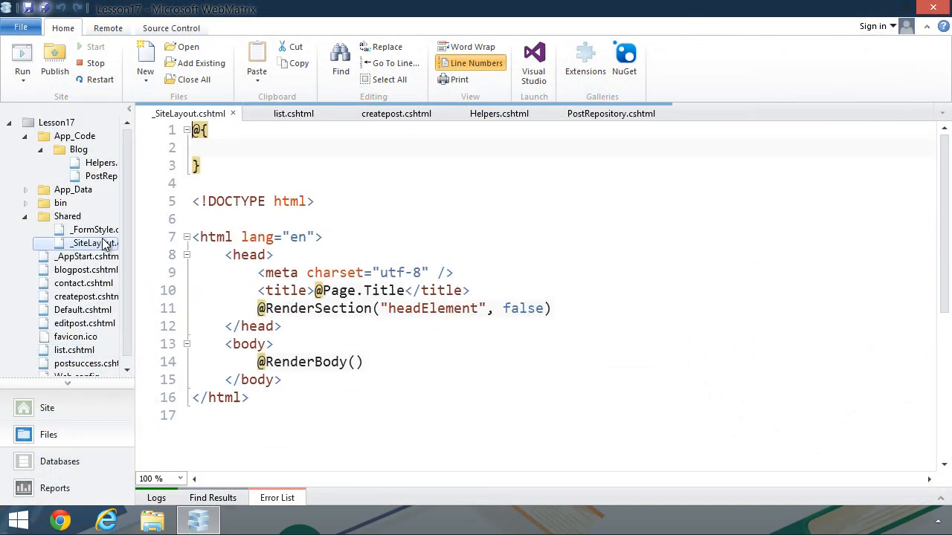
Review _SiteLayout.cshtml and list.cshtml, then show the Lesson17 site overview.
{"action": "left_click", "coordinate": [365, 363]}
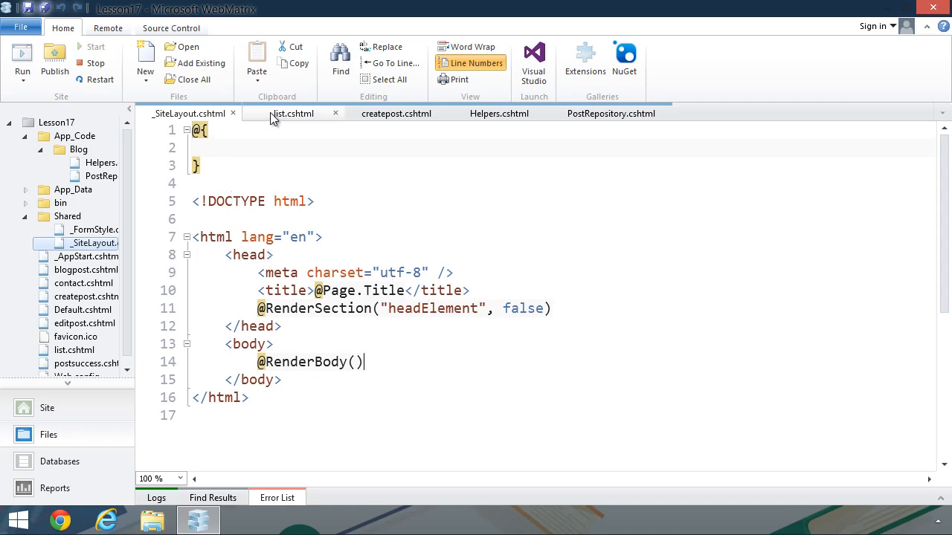
{"action": "left_click", "coordinate": [293, 113]}
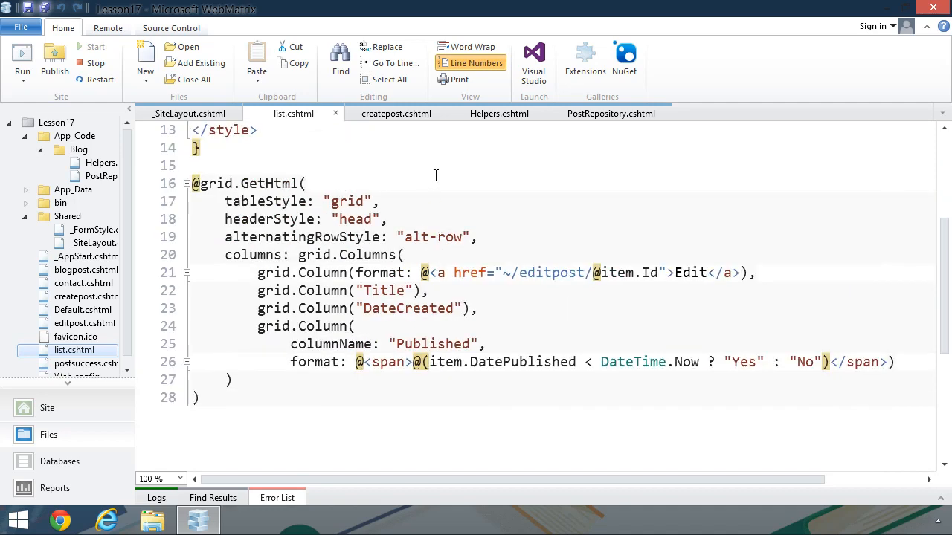
{"action": "left_click", "coordinate": [396, 113]}
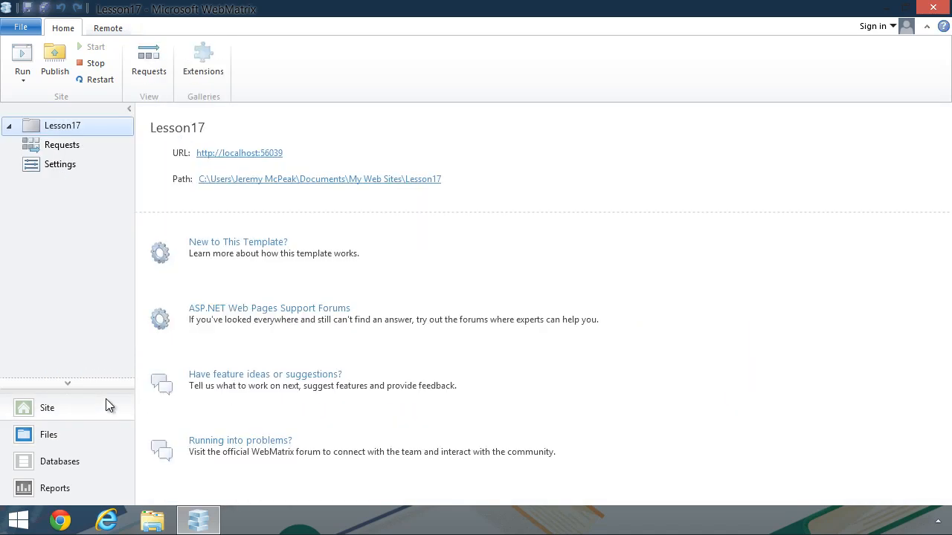
View the site's requests and the BlogPosts table rows, then return to the site's files.
{"action": "left_click", "coordinate": [62, 146]}
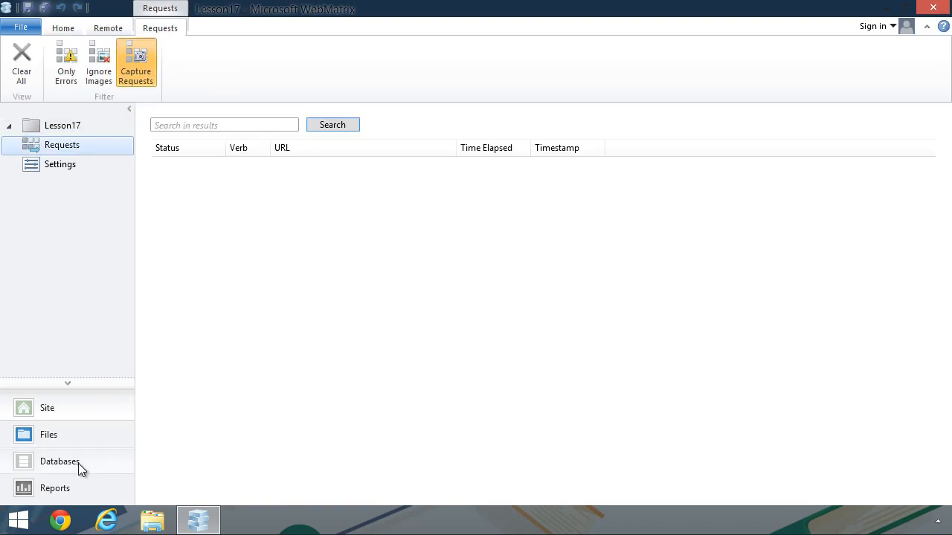
{"action": "mouse_move", "coordinate": [59, 462]}
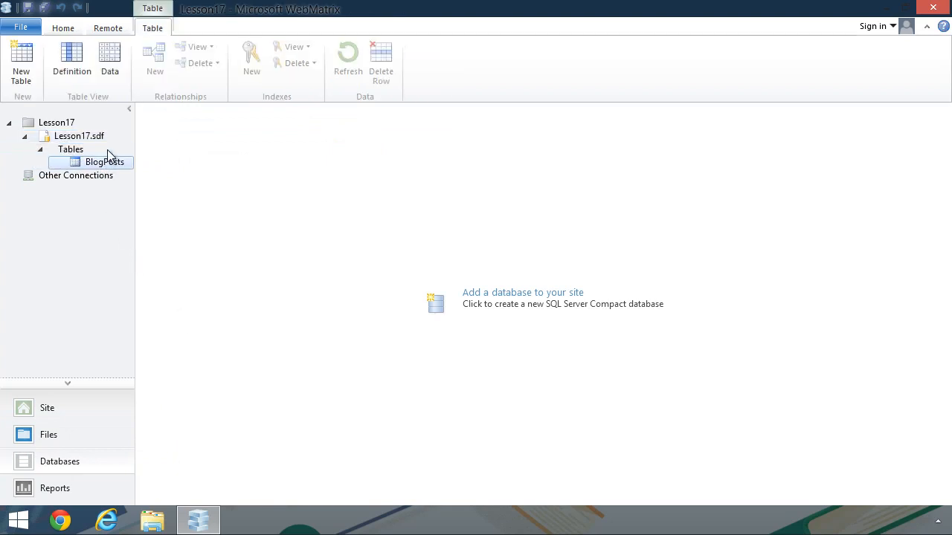
{"action": "left_click", "coordinate": [110, 60]}
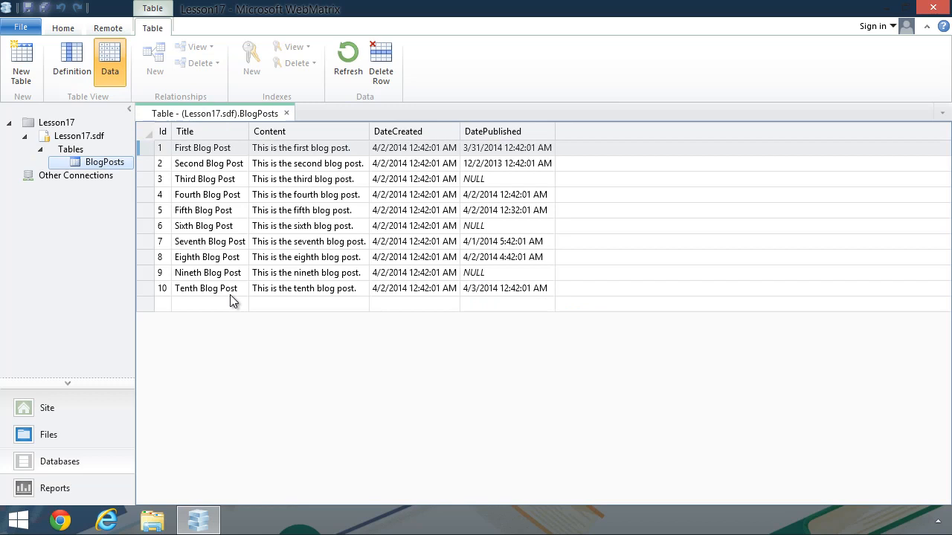
{"action": "mouse_move", "coordinate": [357, 229]}
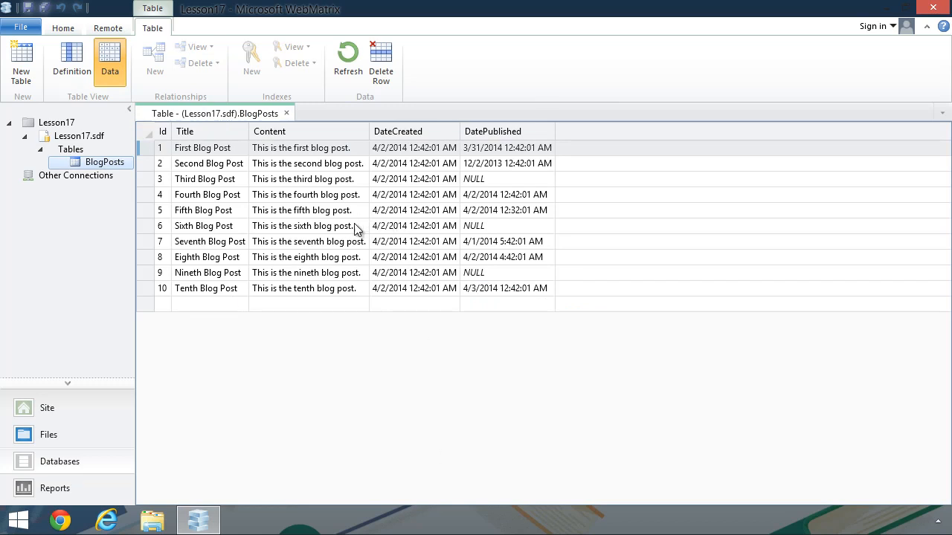
{"action": "left_click", "coordinate": [72, 61]}
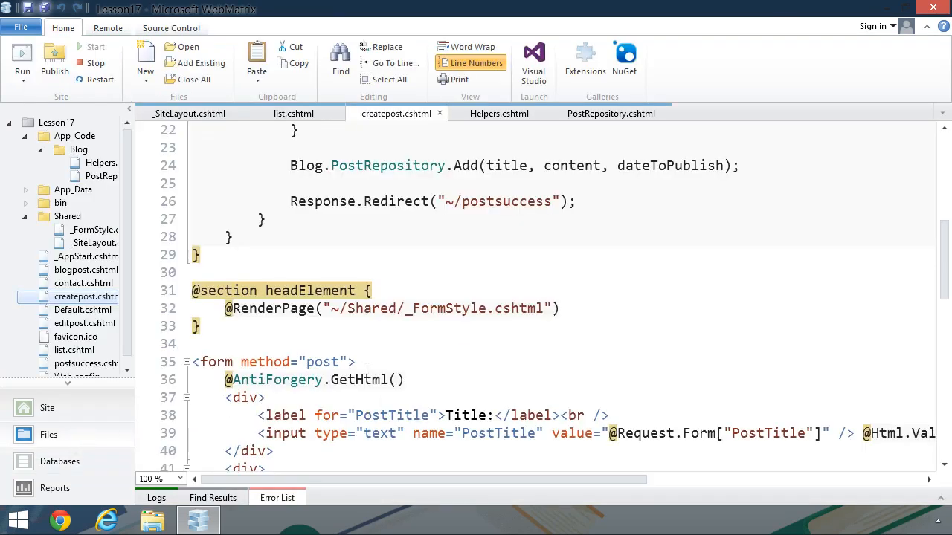
{"action": "scroll", "scroll_direction": "down", "scroll_amount": 3}
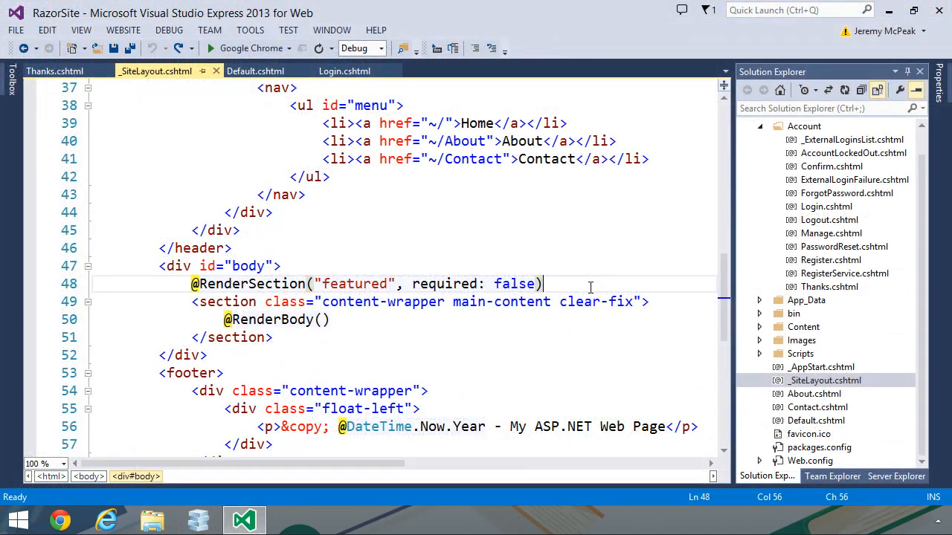
{"action": "type", "text": "@Renc"}
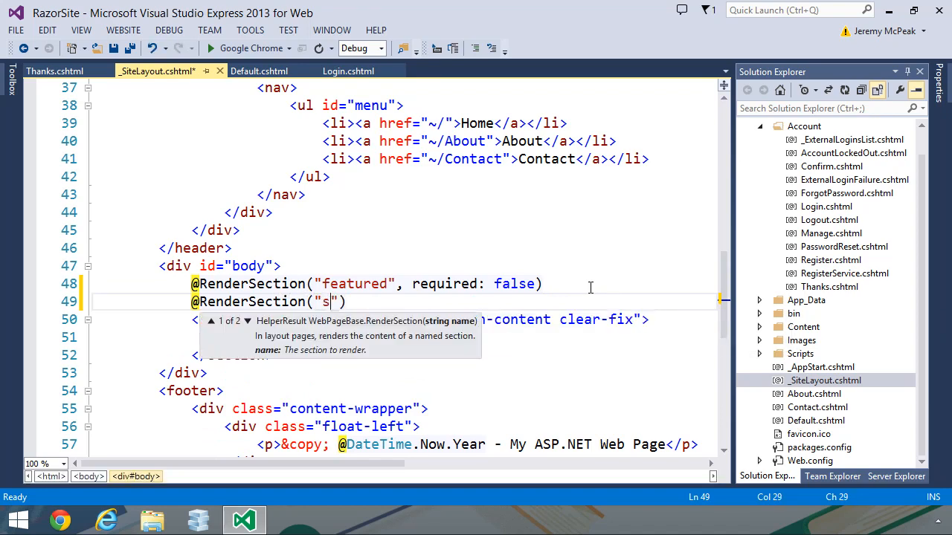
{"action": "type", "text": "idecontent"}
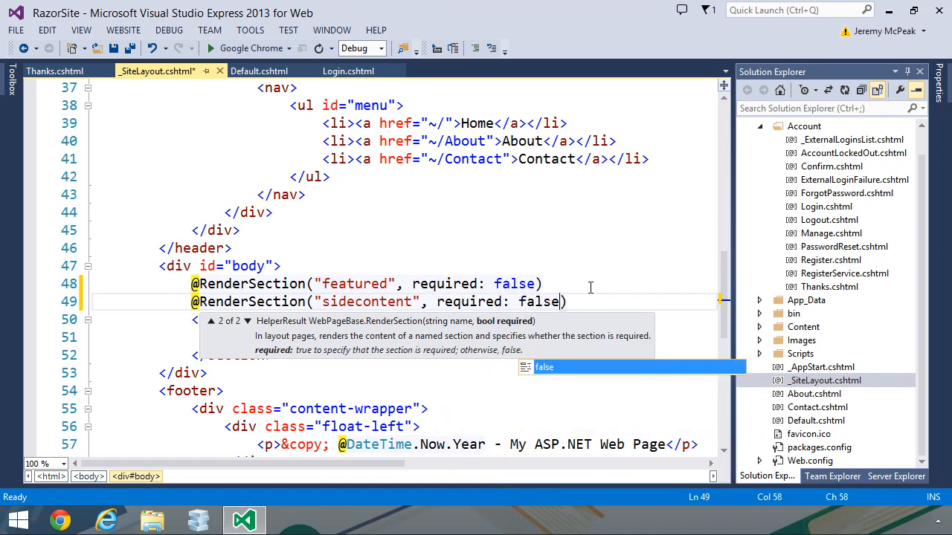
{"action": "key", "text": "ctrl+s"}
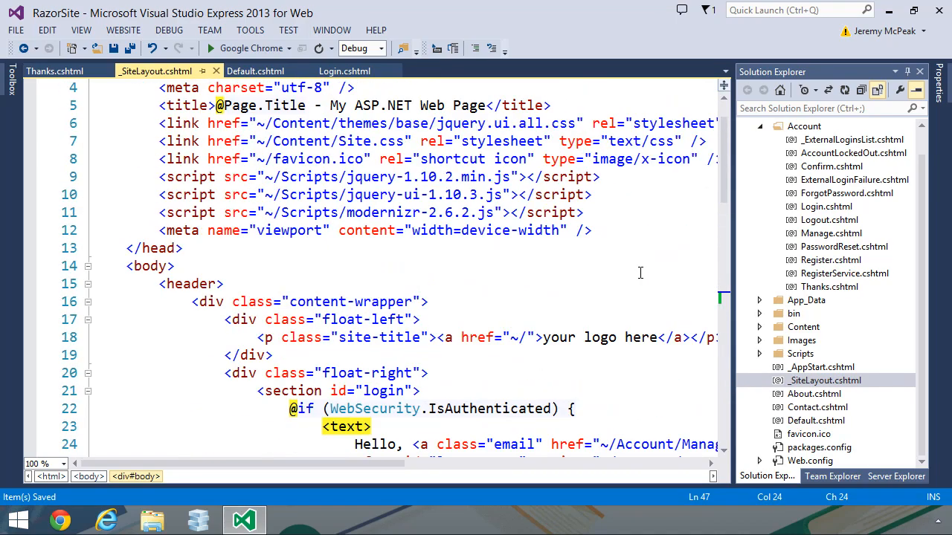
{"action": "left_click", "coordinate": [60, 521]}
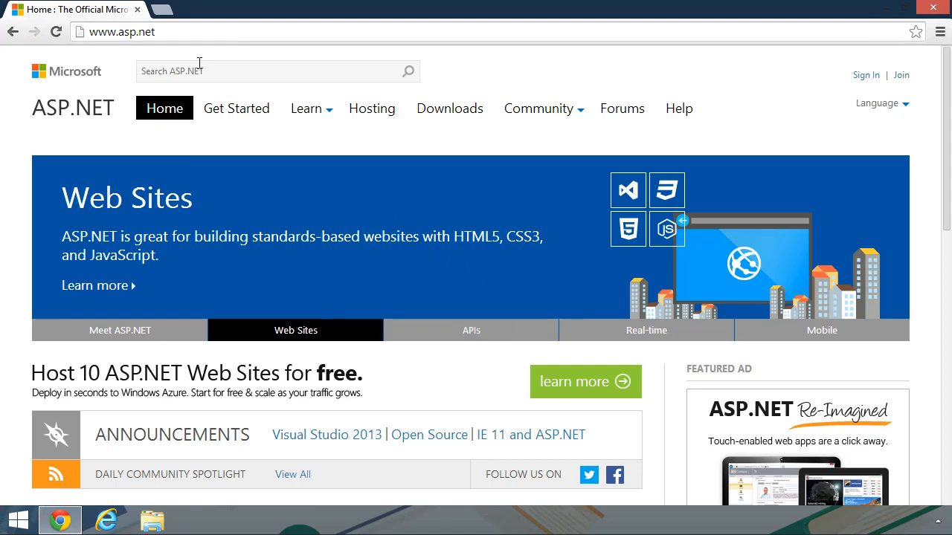
{"action": "mouse_move", "coordinate": [160, 11]}
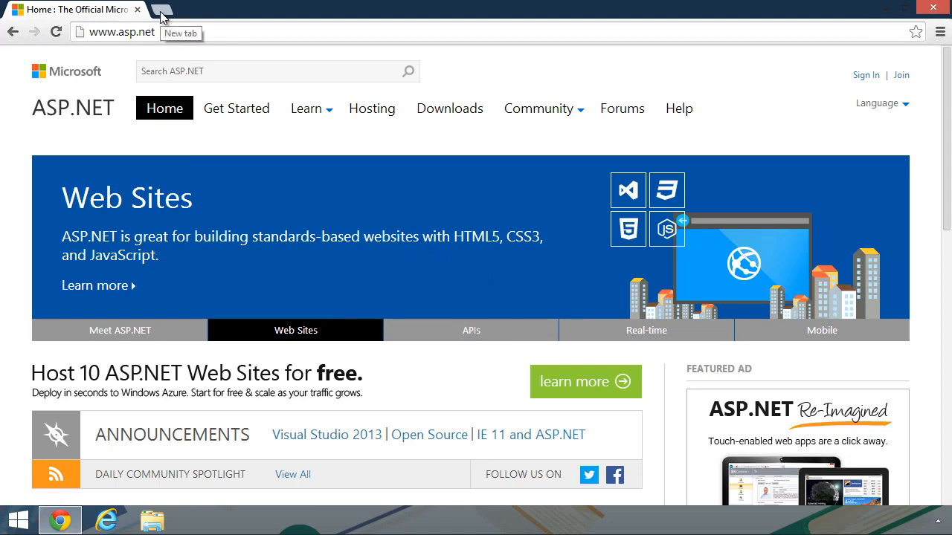
Search Google for webmatrix in a new tab and open Microsoft's WebMatrix 3 page.
{"action": "left_click", "coordinate": [162, 8]}
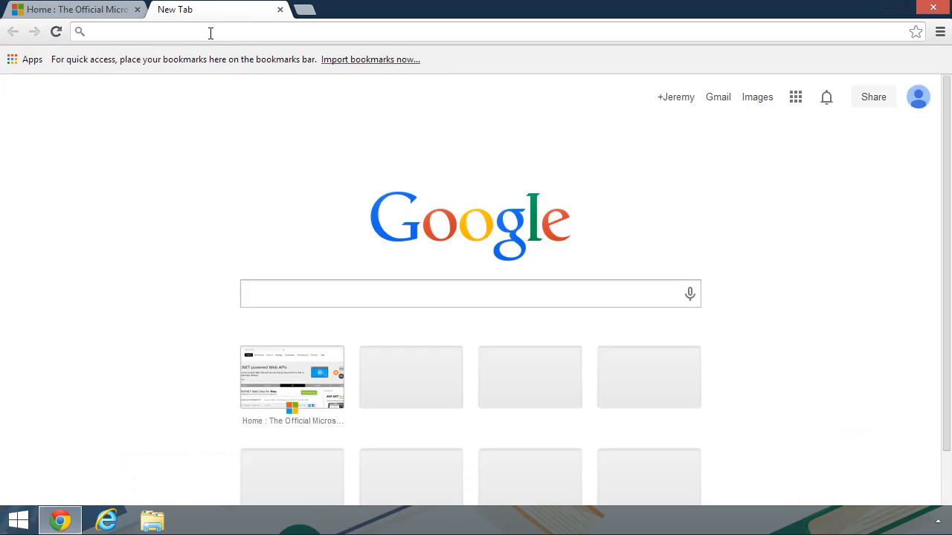
{"action": "type", "text": "webmat"}
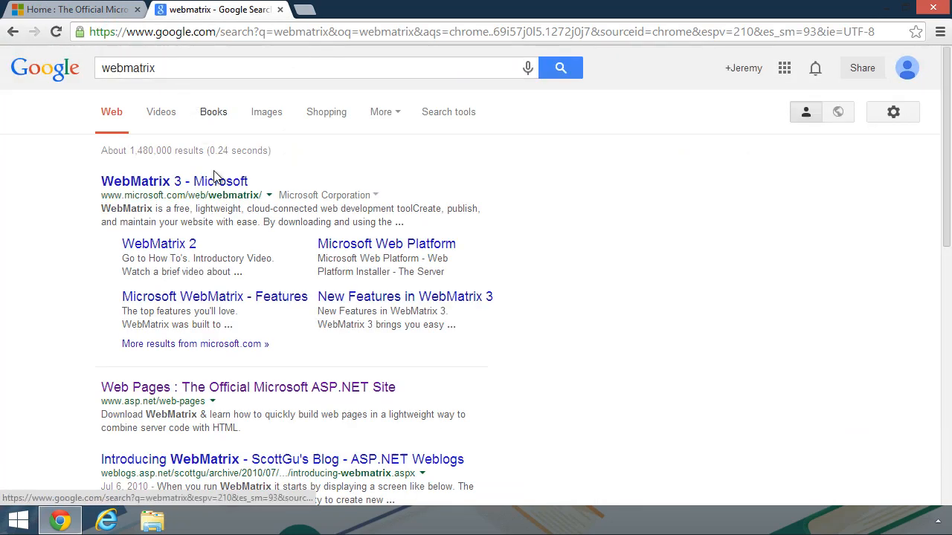
{"action": "left_click", "coordinate": [174, 181]}
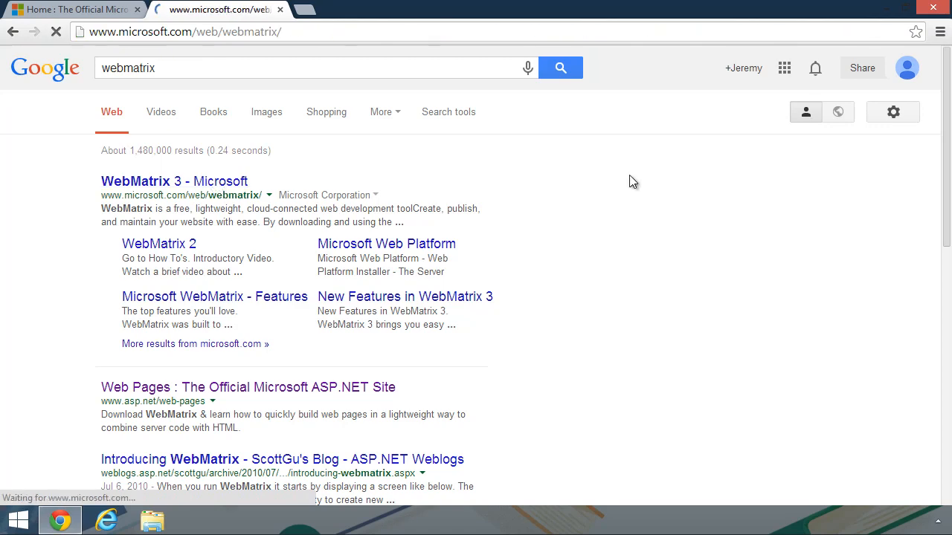
In the ASP.NET tab, go to the Web Pages / Razor page under Learn.
{"action": "left_click", "coordinate": [174, 182]}
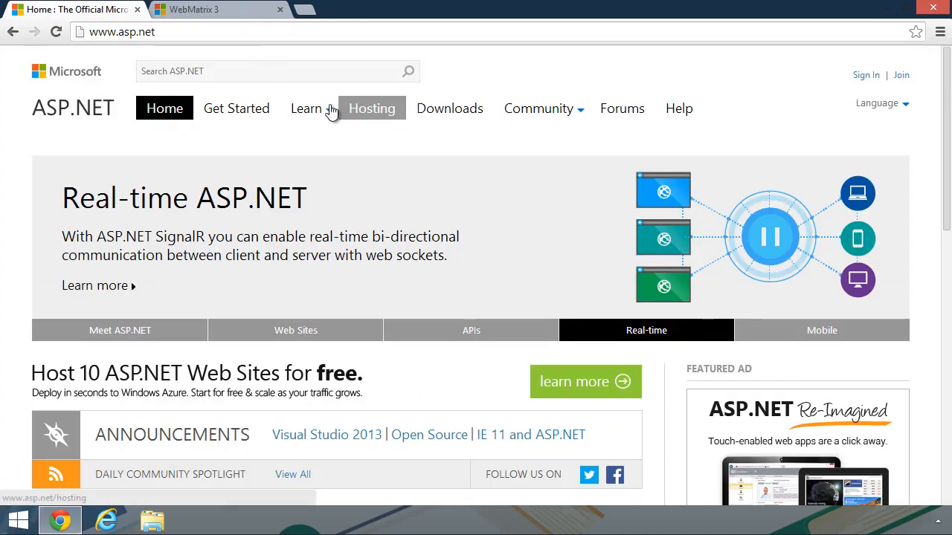
{"action": "left_click", "coordinate": [305, 107]}
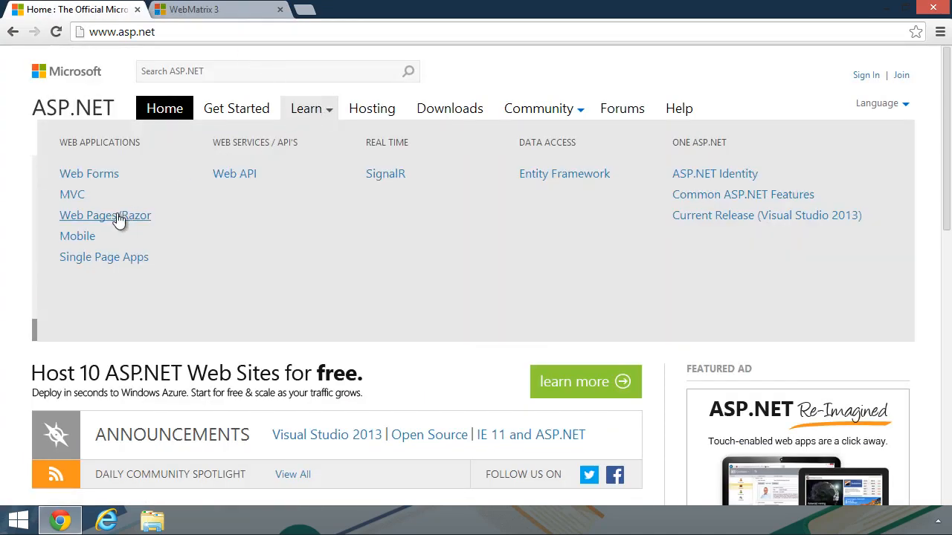
{"action": "left_click", "coordinate": [104, 214]}
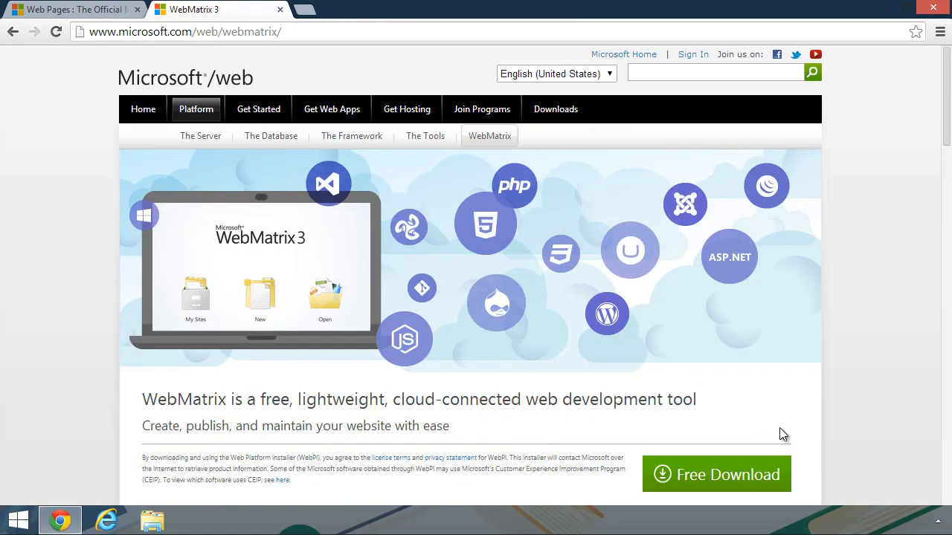
Download WebMatrixWeb.exe via Free Download and run it from the download bar.
{"action": "scroll", "scroll_direction": "down", "scroll_amount": 3}
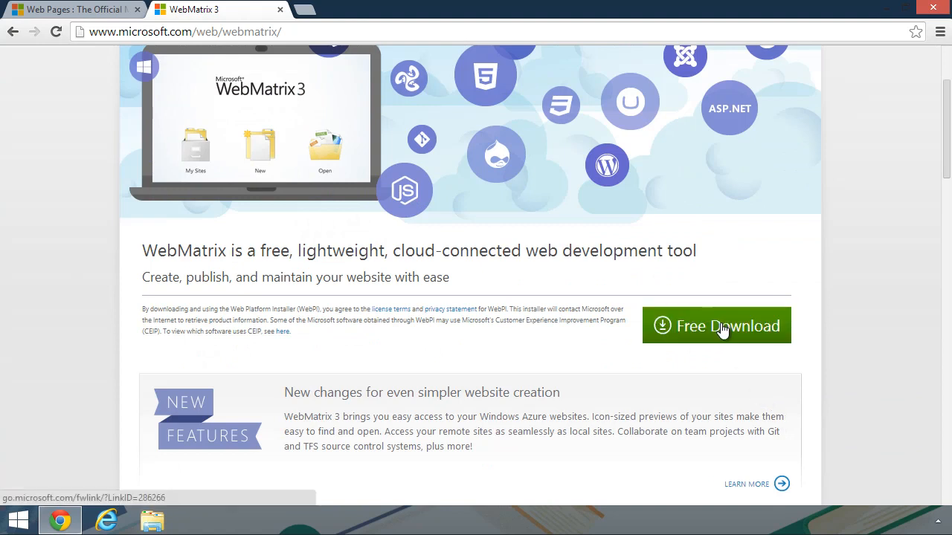
{"action": "left_click", "coordinate": [717, 326]}
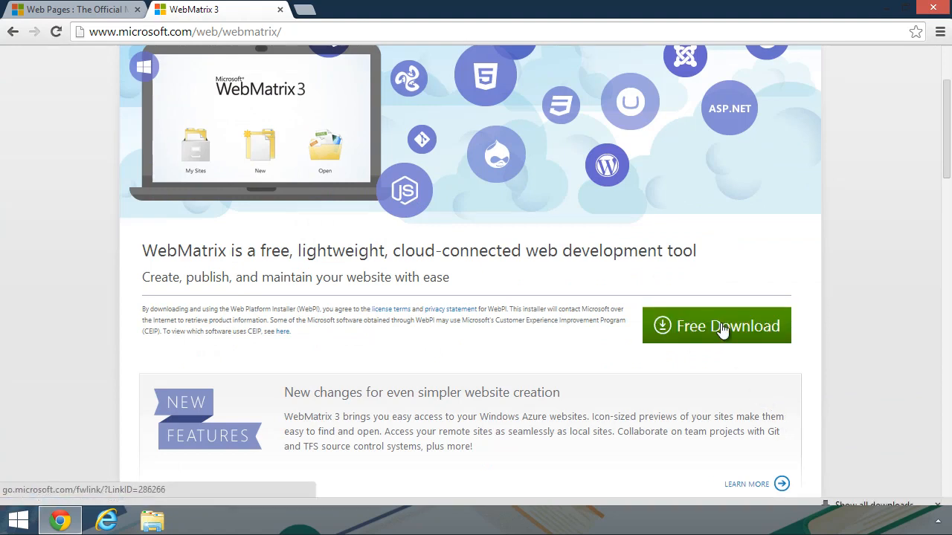
{"action": "left_click", "coordinate": [717, 325]}
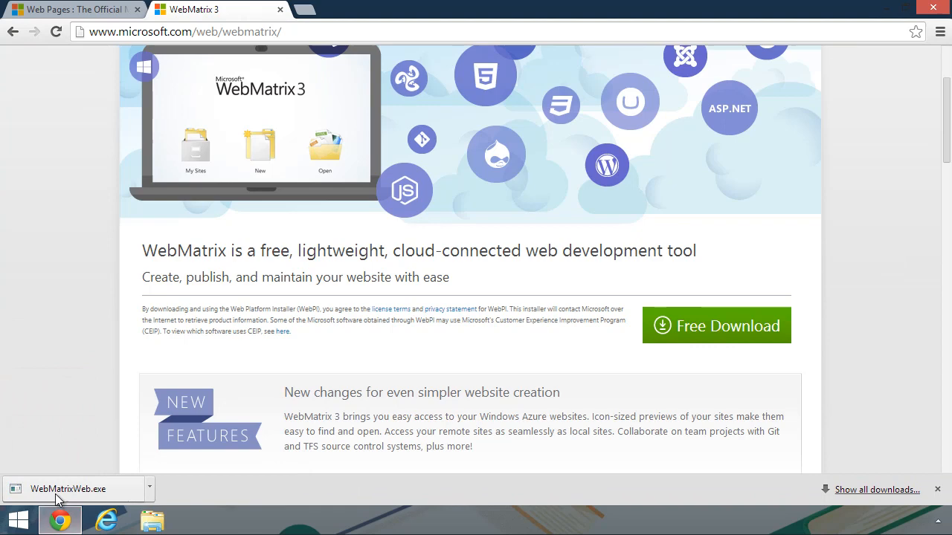
{"action": "left_click", "coordinate": [67, 487]}
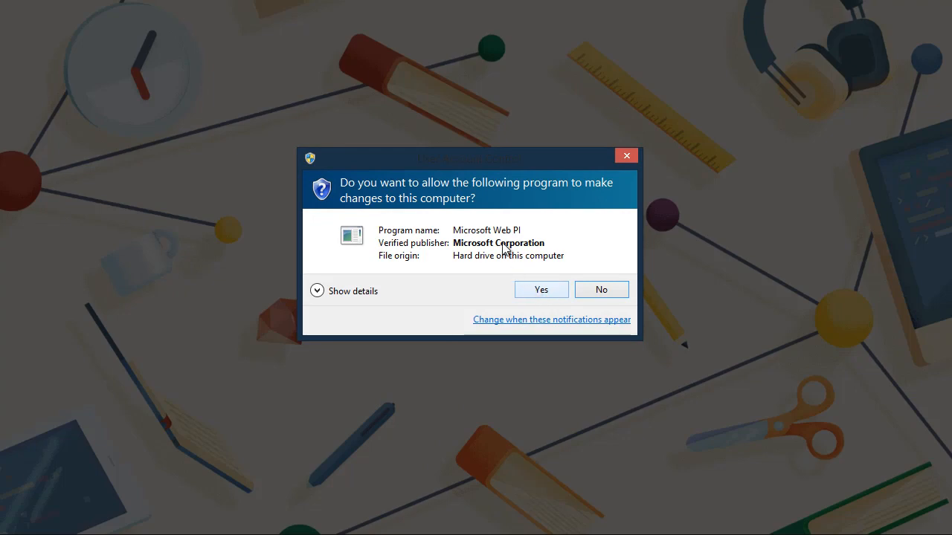
Allow the installer, install WebMatrix 3 accepting the license, and finish the completed installation.
{"action": "left_click", "coordinate": [541, 288]}
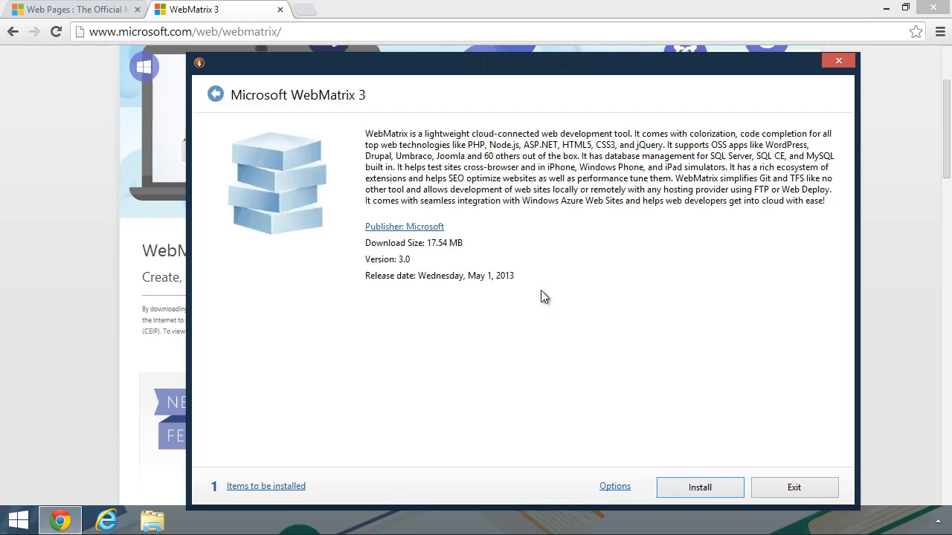
{"action": "mouse_move", "coordinate": [638, 410]}
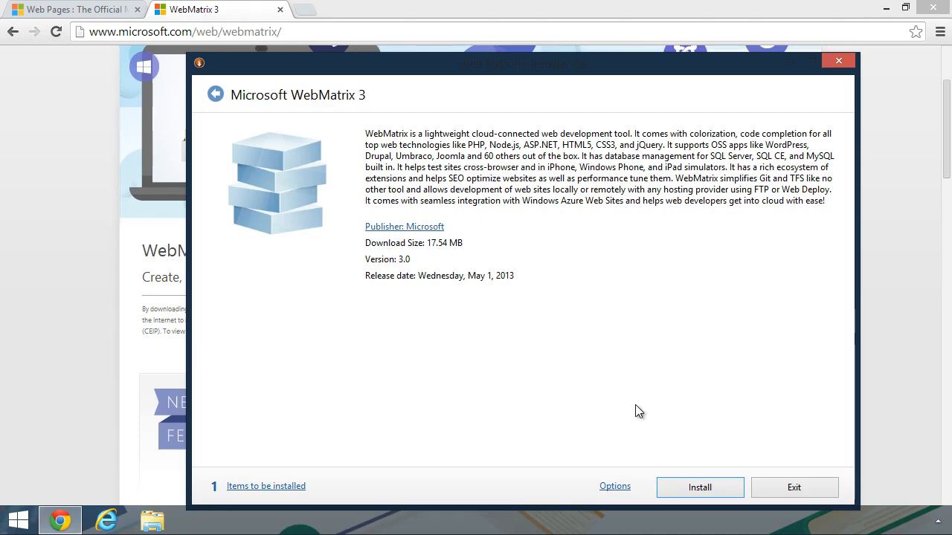
{"action": "left_click", "coordinate": [699, 488]}
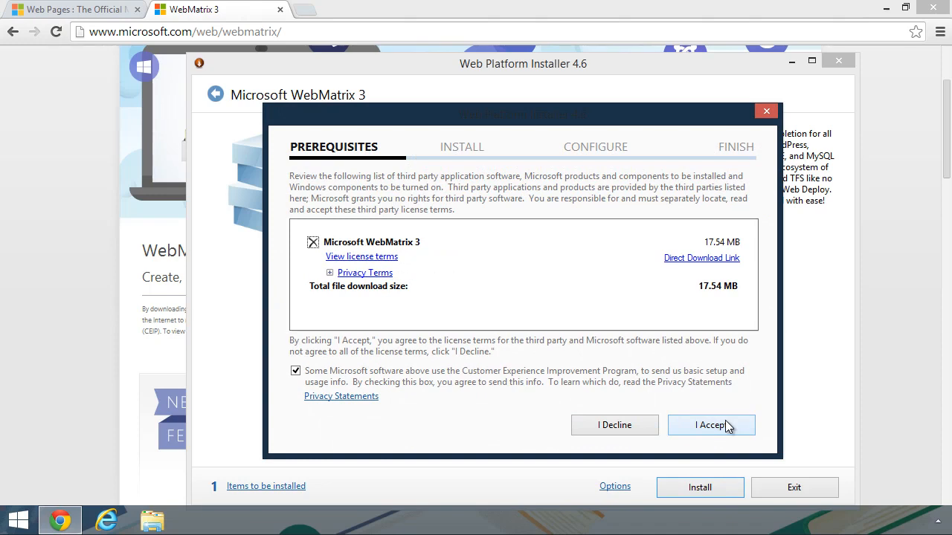
{"action": "left_click", "coordinate": [711, 426]}
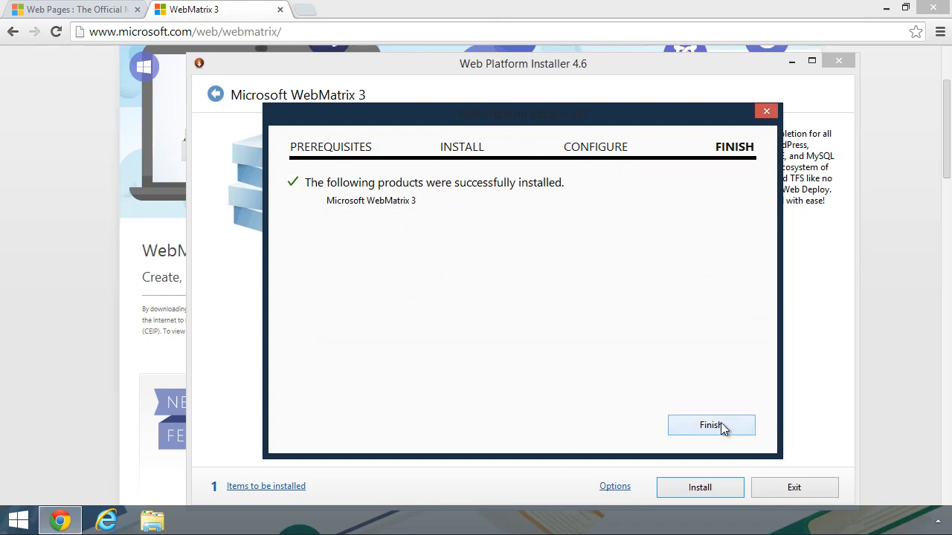
{"action": "left_click", "coordinate": [711, 426]}
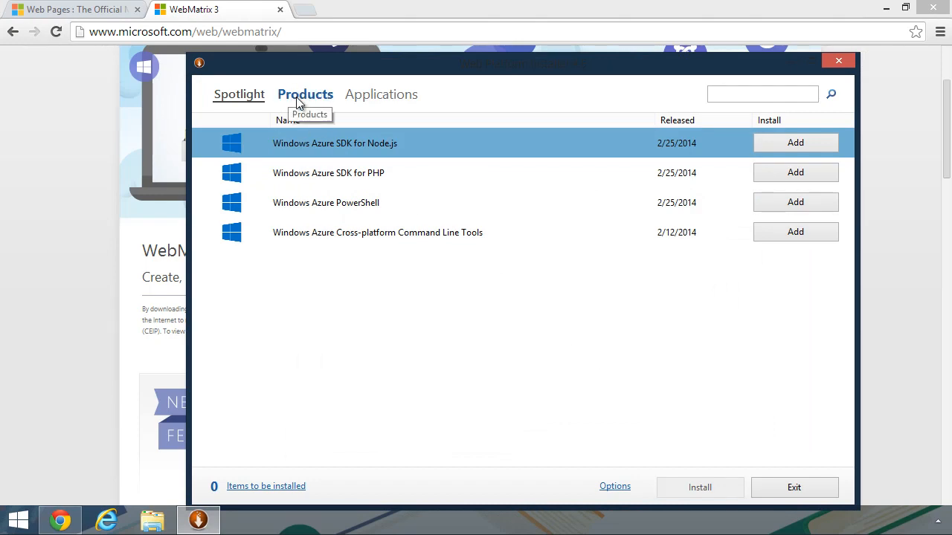
{"action": "left_click", "coordinate": [305, 95]}
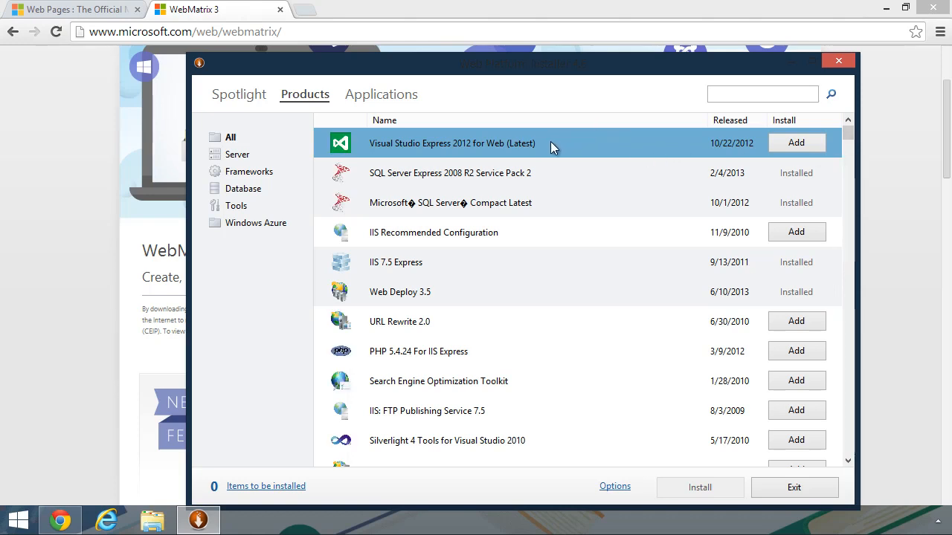
{"action": "mouse_move", "coordinate": [458, 153]}
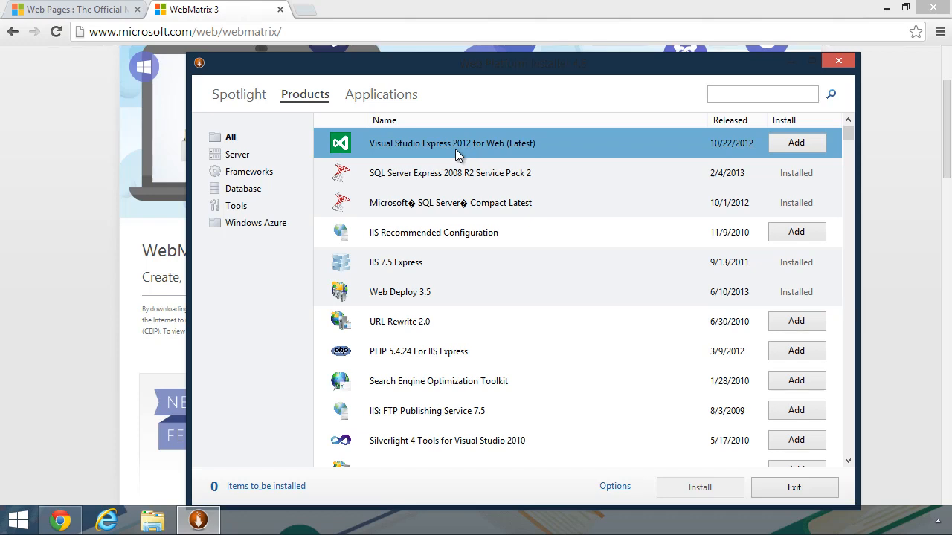
{"action": "mouse_move", "coordinate": [543, 309]}
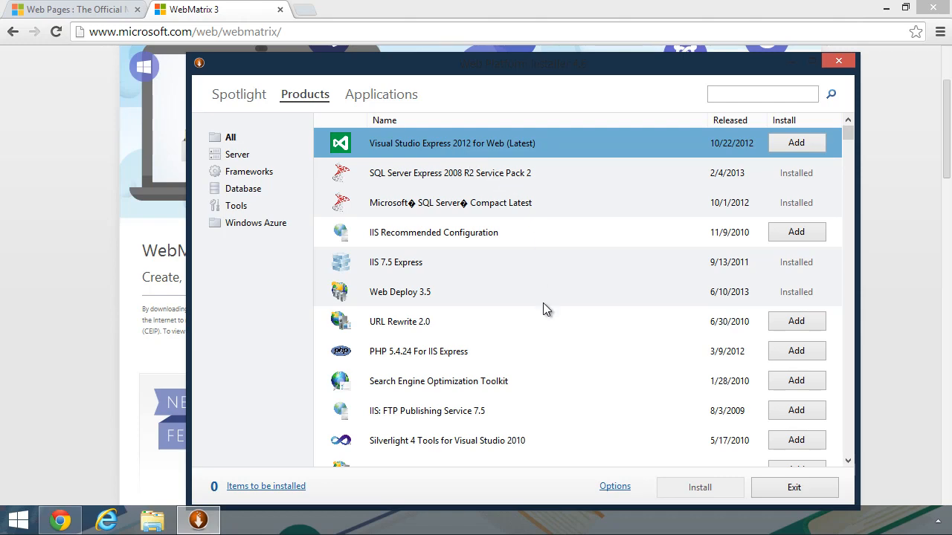
{"action": "left_click", "coordinate": [418, 351]}
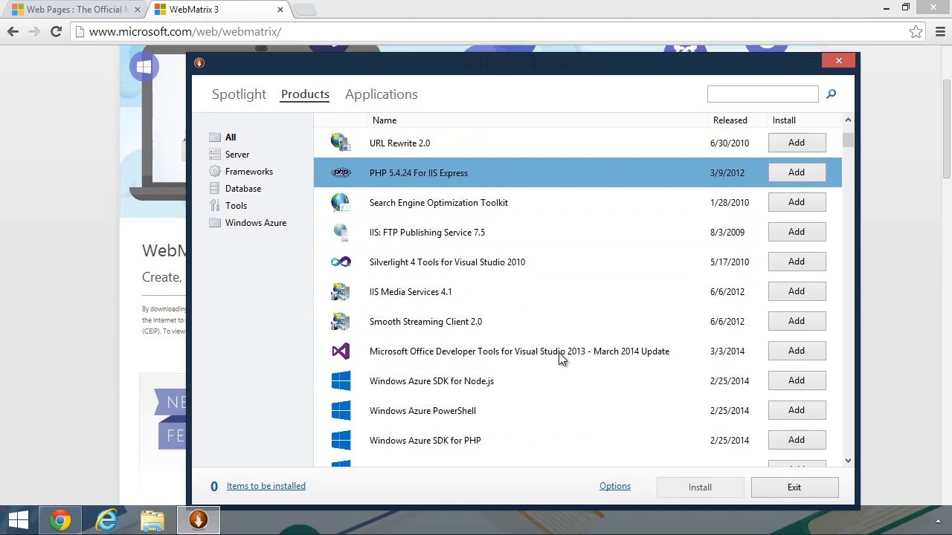
{"action": "scroll", "scroll_direction": "down", "scroll_amount": 3}
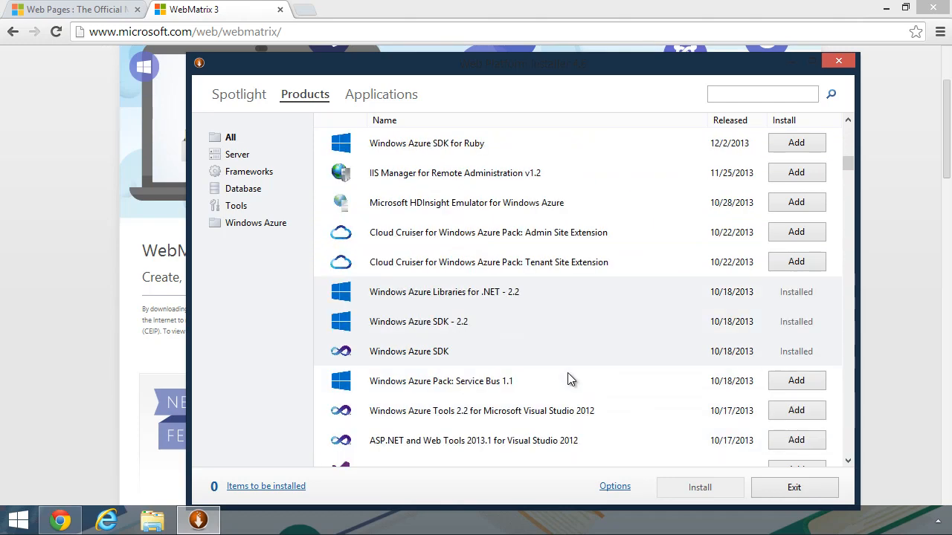
{"action": "scroll", "scroll_direction": "down", "scroll_amount": 3}
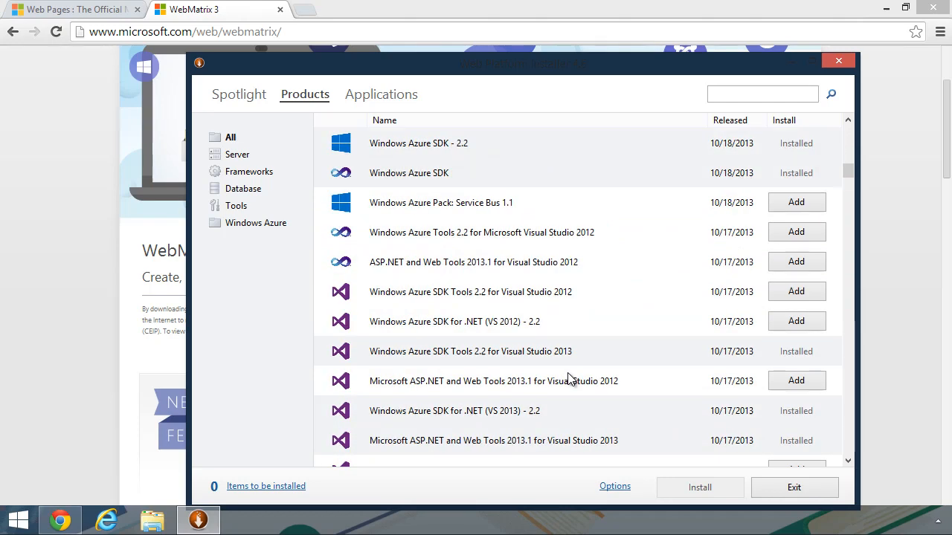
{"action": "scroll", "scroll_direction": "down", "scroll_amount": 3}
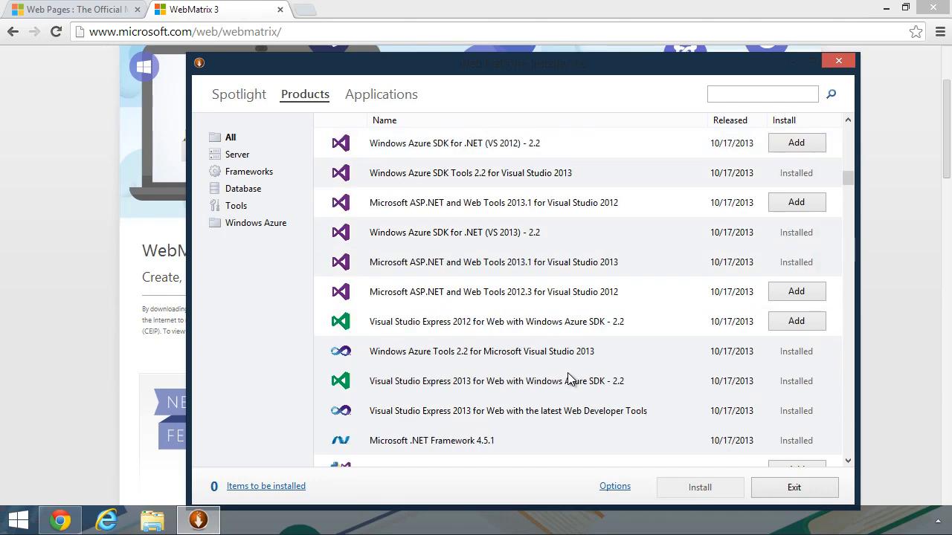
{"action": "left_click", "coordinate": [380, 94]}
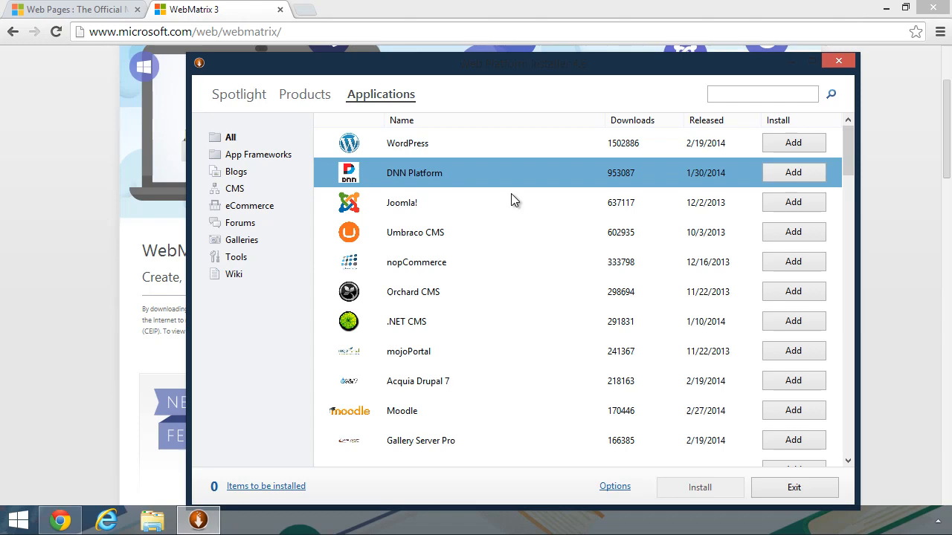
{"action": "mouse_move", "coordinate": [509, 200]}
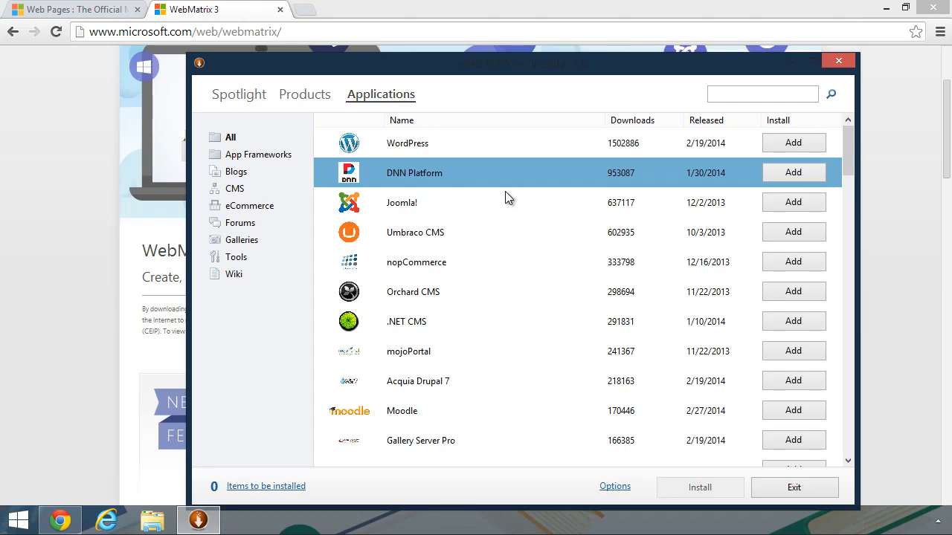
Scroll through the Applications list and exit Web Platform Installer without installing anything.
{"action": "scroll", "scroll_direction": "down", "scroll_amount": 3}
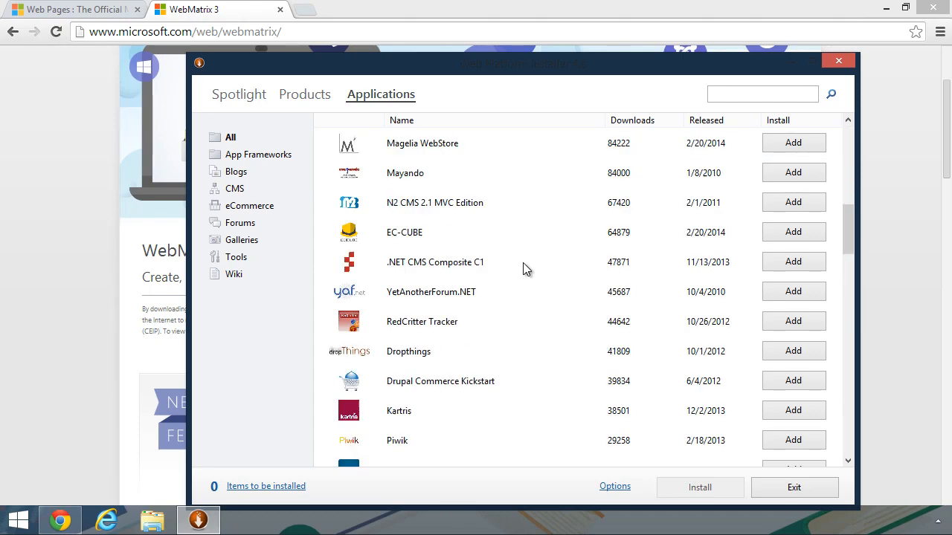
{"action": "scroll", "scroll_direction": "down", "scroll_amount": 3}
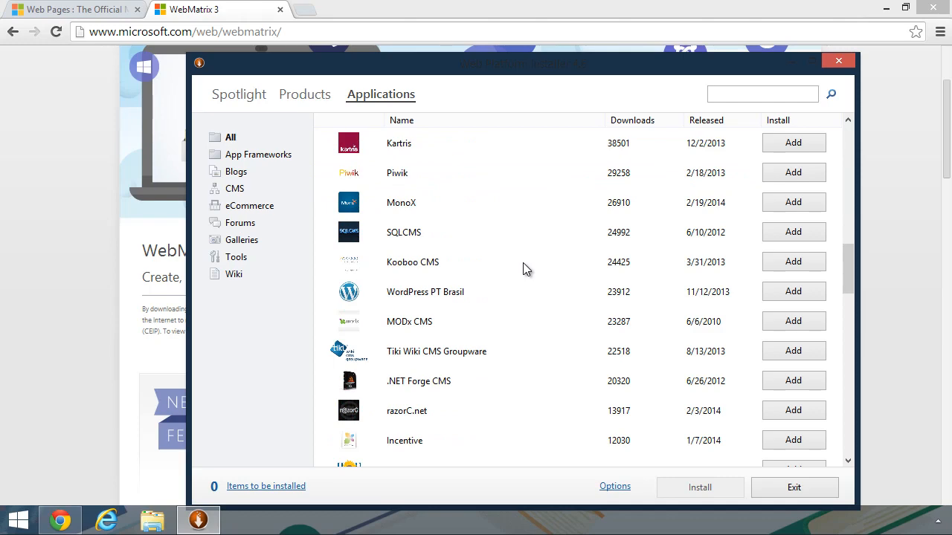
{"action": "scroll", "scroll_direction": "down", "scroll_amount": 3}
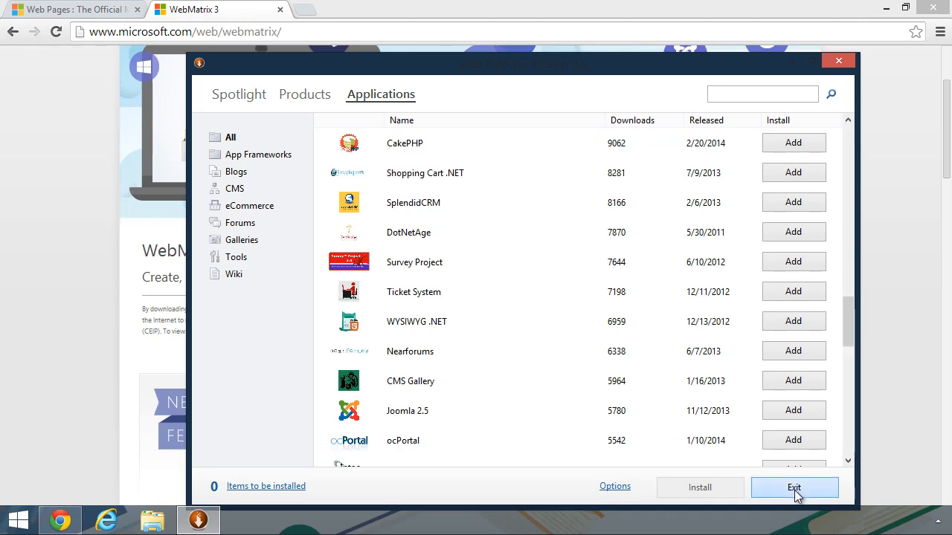
{"action": "left_click", "coordinate": [794, 488]}
{"action": "type", "text": "web"}
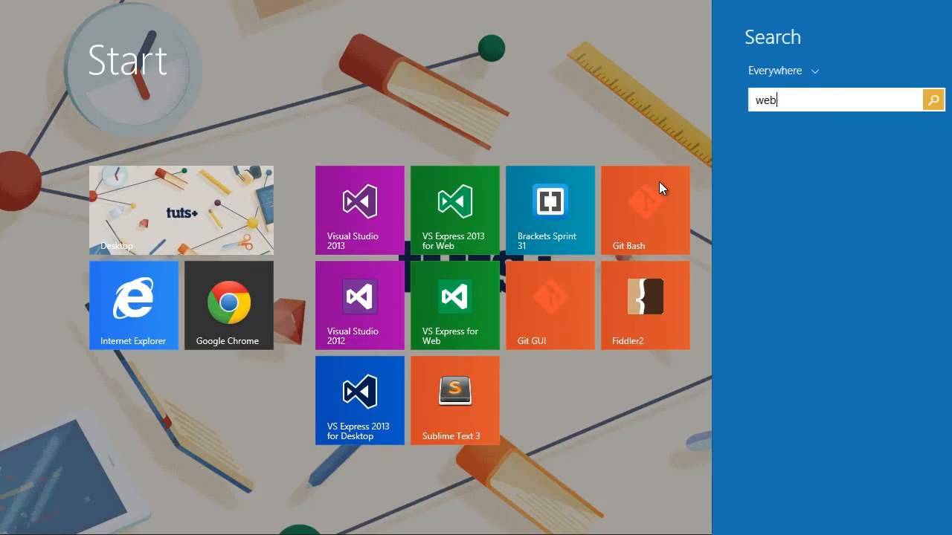
Search Start for 'Microsoft WebMatrix' and launch it from the results.
{"action": "type", "text": "Microsoft WebMatrix"}
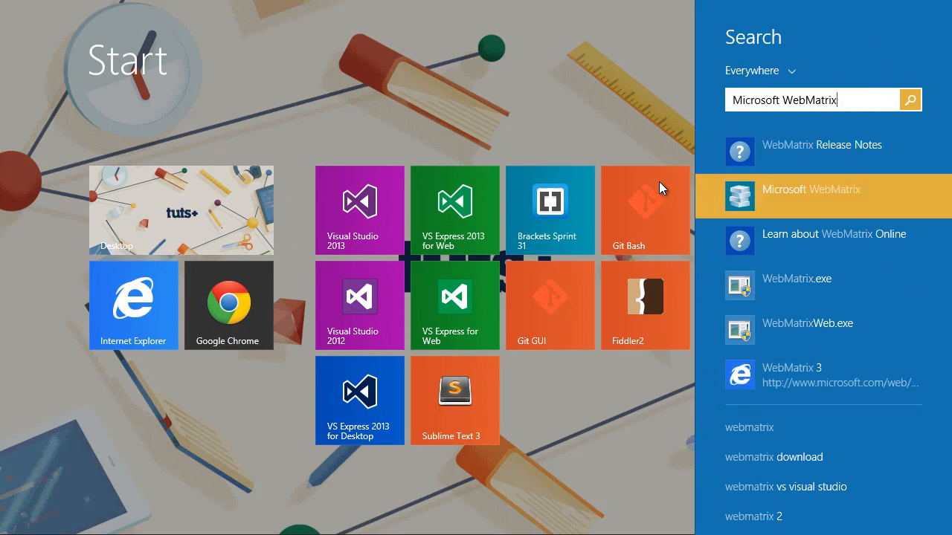
{"action": "right_click", "coordinate": [812, 197]}
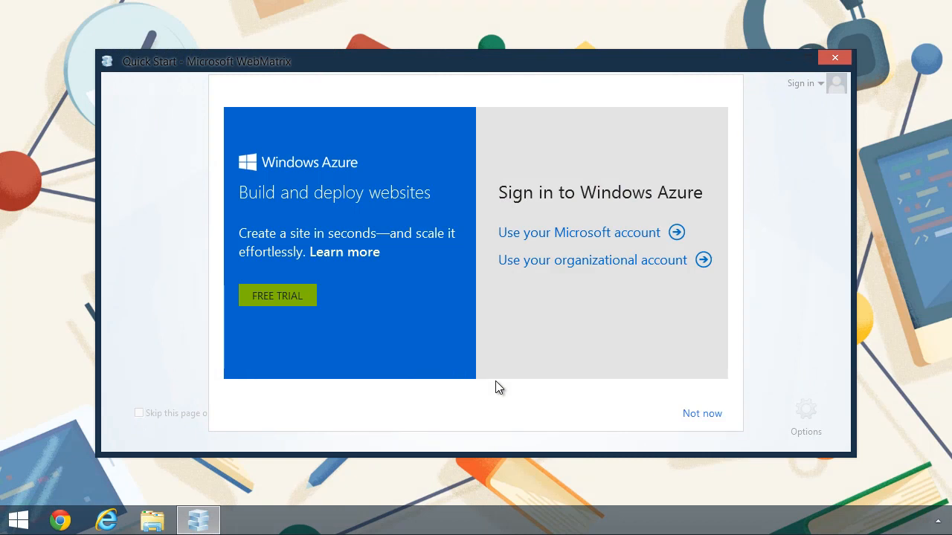
{"action": "mouse_move", "coordinate": [753, 422]}
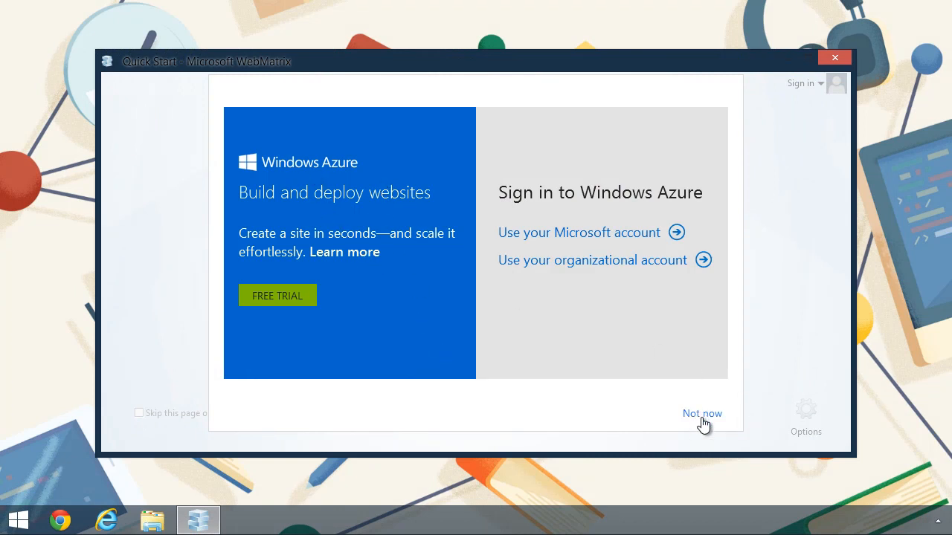
Choose 'Not now' to skip the Windows Azure sign-in.
{"action": "left_click", "coordinate": [703, 414]}
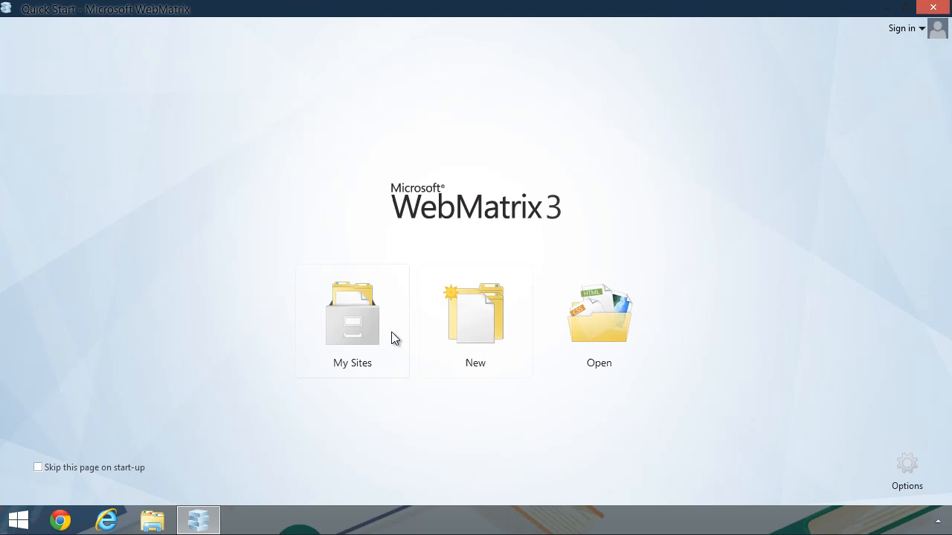
{"action": "mouse_move", "coordinate": [351, 327]}
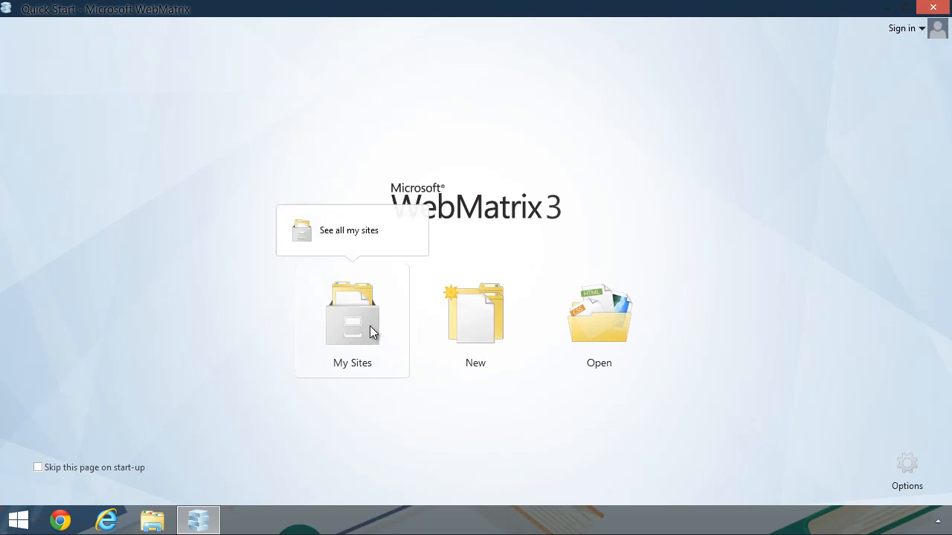
{"action": "mouse_move", "coordinate": [476, 320]}
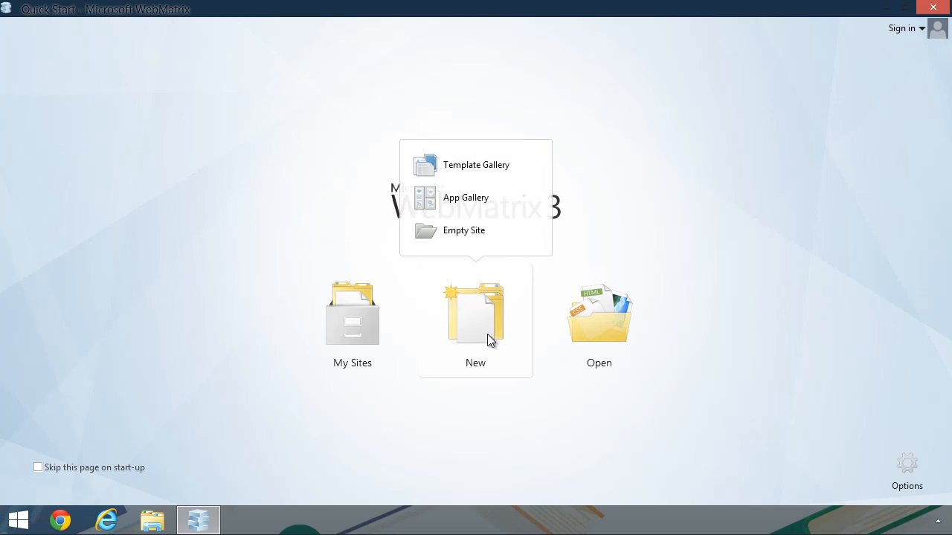
{"action": "mouse_move", "coordinate": [464, 231]}
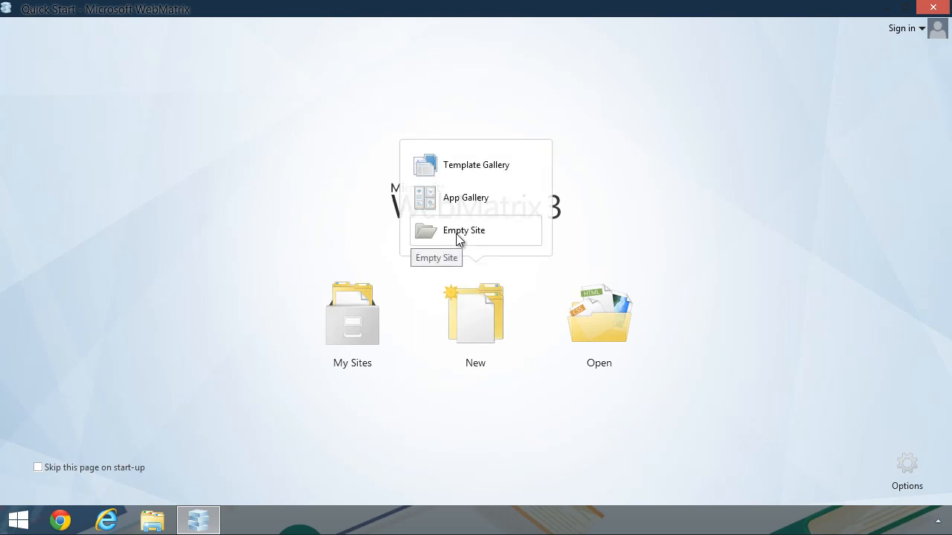
Explore the New site choices and bring up the Template Gallery of ASP.NET templates.
{"action": "left_click", "coordinate": [598, 315]}
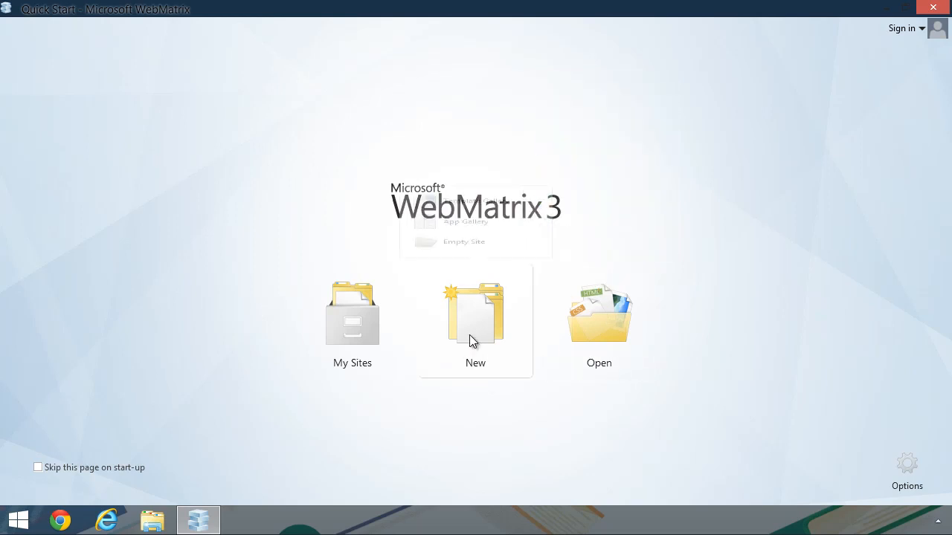
{"action": "left_click", "coordinate": [476, 312]}
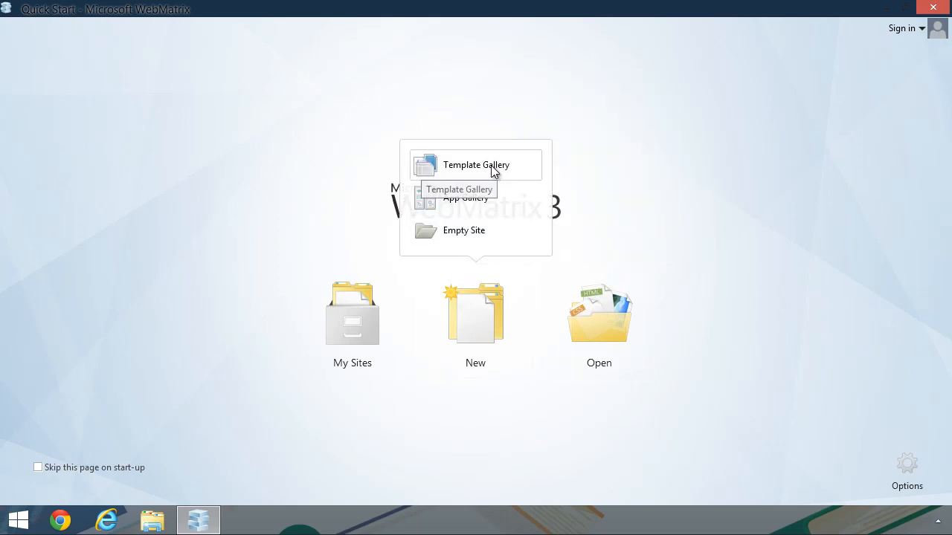
{"action": "left_click", "coordinate": [476, 164]}
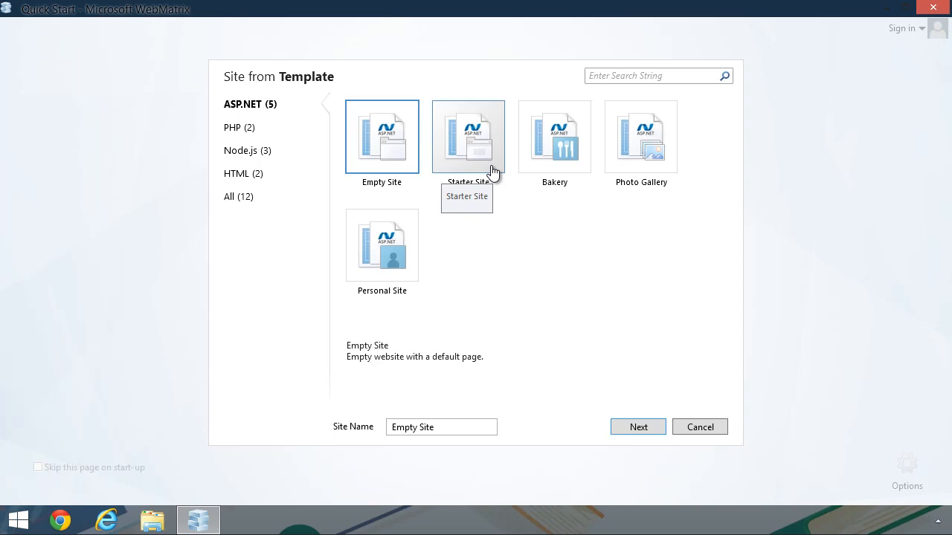
{"action": "mouse_move", "coordinate": [558, 312]}
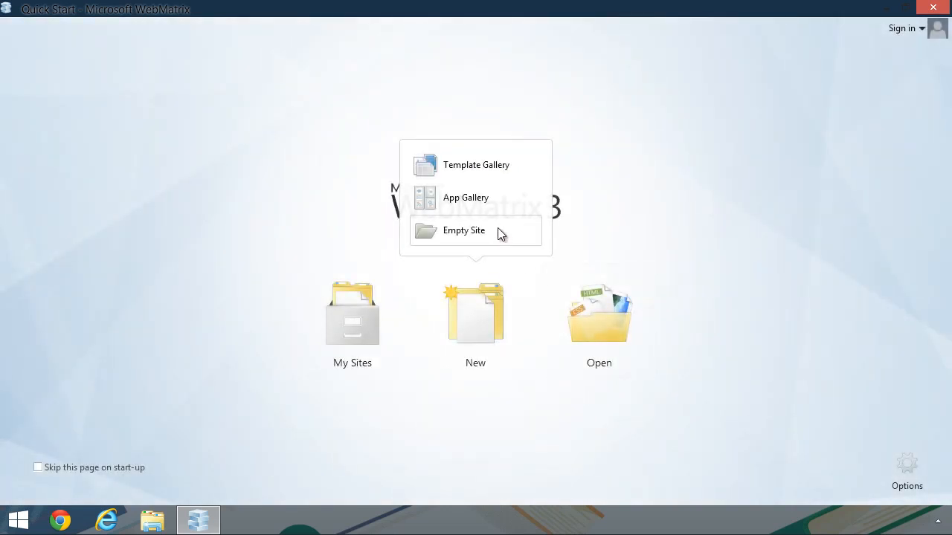
{"action": "mouse_move", "coordinate": [509, 229]}
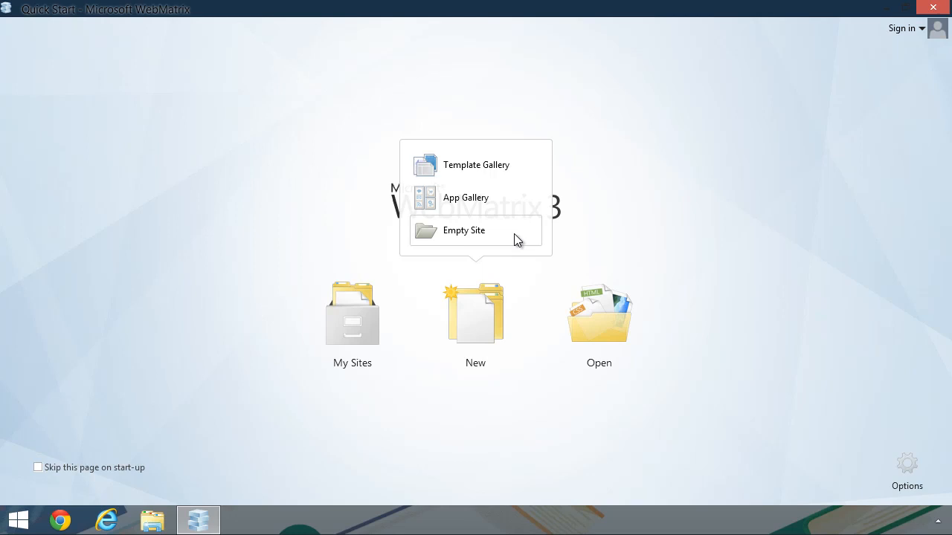
{"action": "mouse_move", "coordinate": [503, 196]}
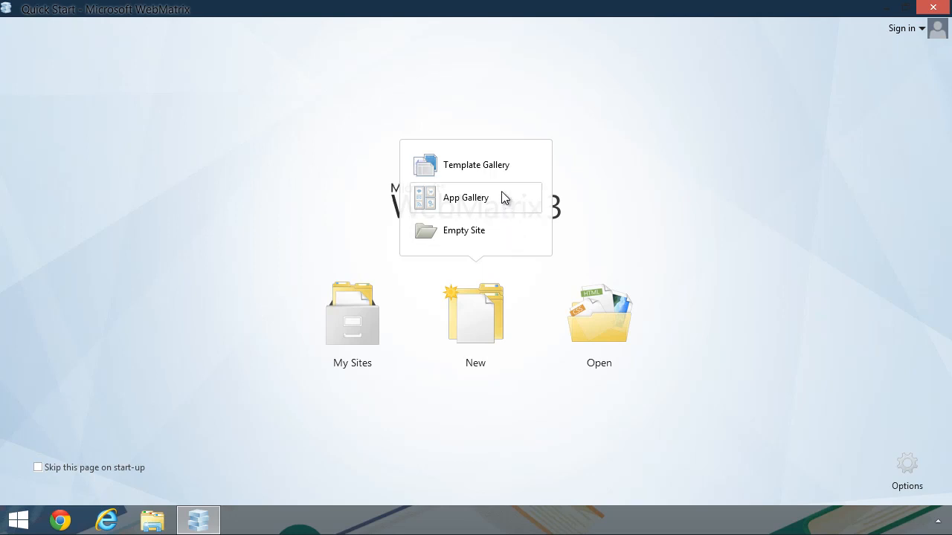
Create a new Empty Site named Lesson01.
{"action": "left_click", "coordinate": [476, 164]}
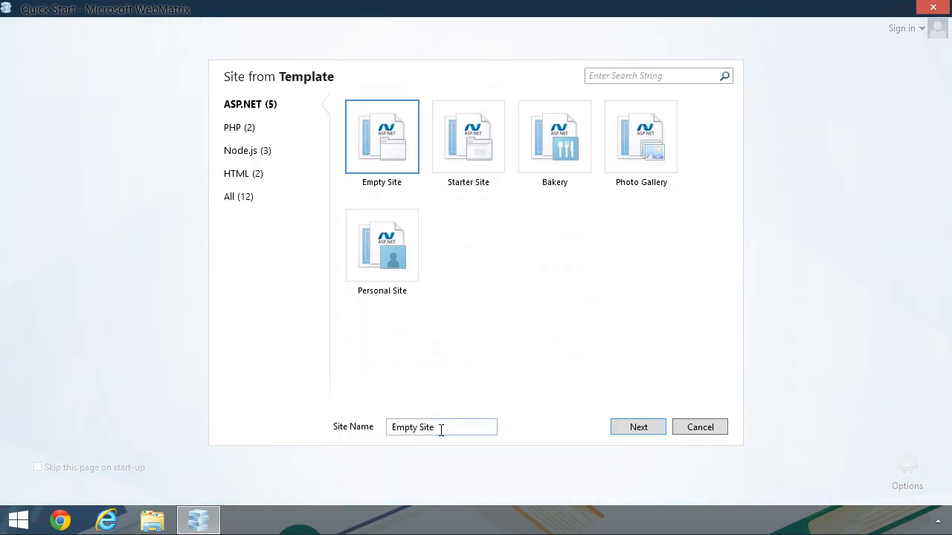
{"action": "type", "text": "Les"}
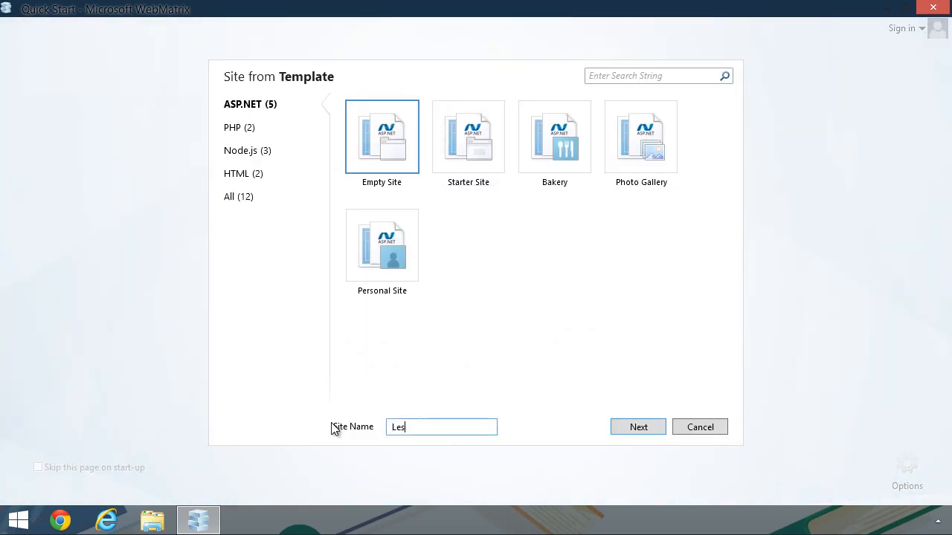
{"action": "left_click", "coordinate": [637, 426]}
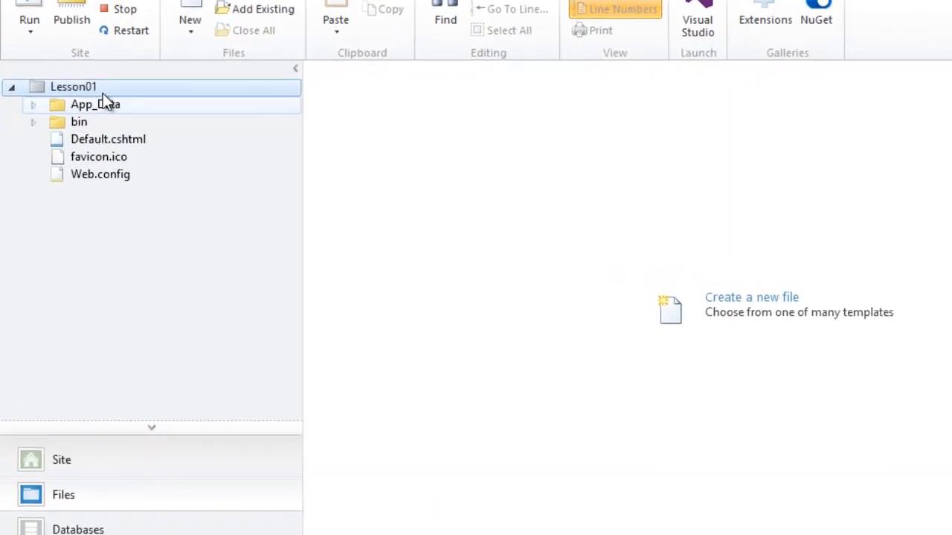
Expand App_Data and bin in the Lesson01 tree to reveal the packages folder and eight DLLs.
{"action": "left_click", "coordinate": [95, 105]}
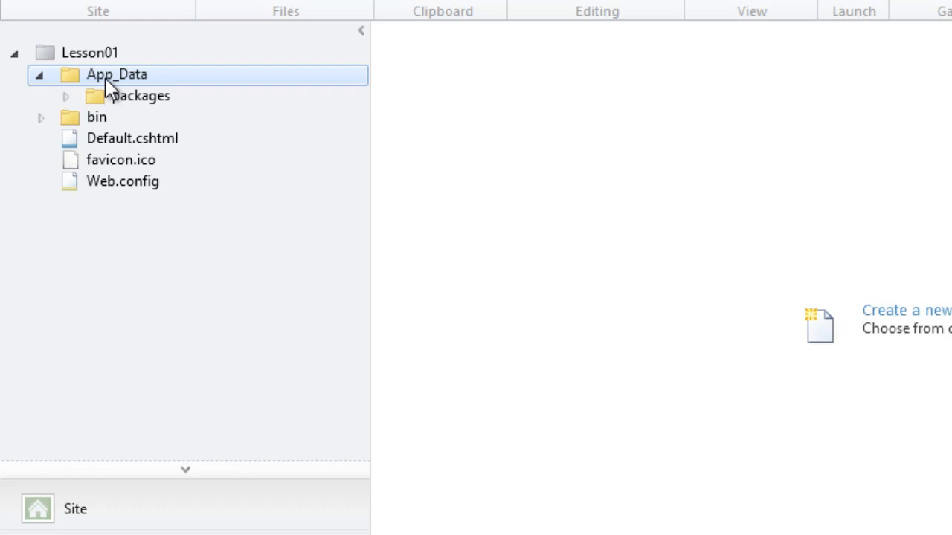
{"action": "left_click", "coordinate": [39, 75]}
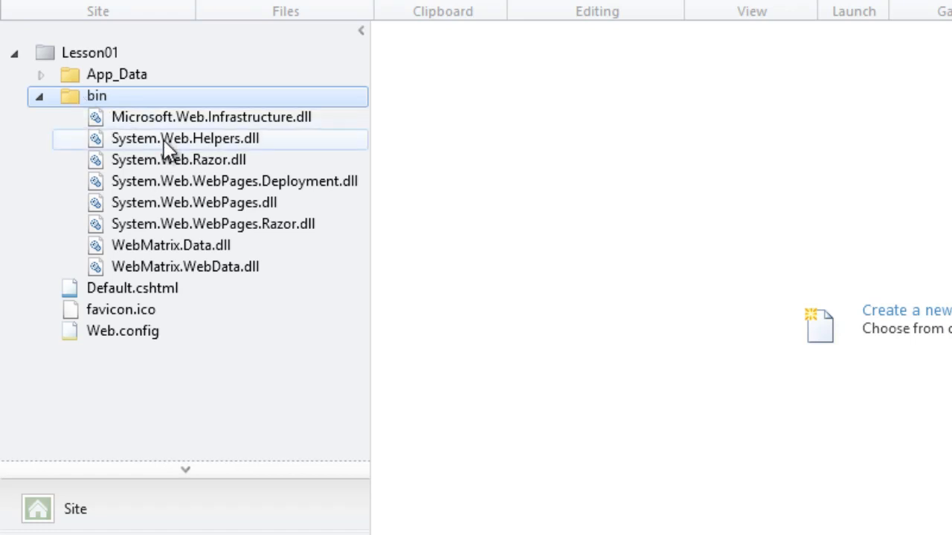
{"action": "mouse_move", "coordinate": [324, 156]}
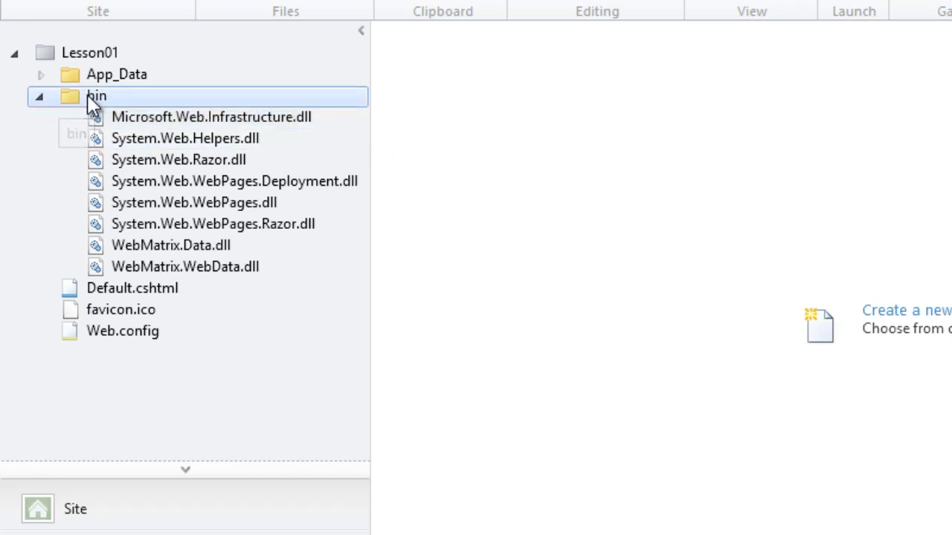
Start Add Existing File on bin, cancel without adding anything, and collapse bin again.
{"action": "right_click", "coordinate": [96, 95]}
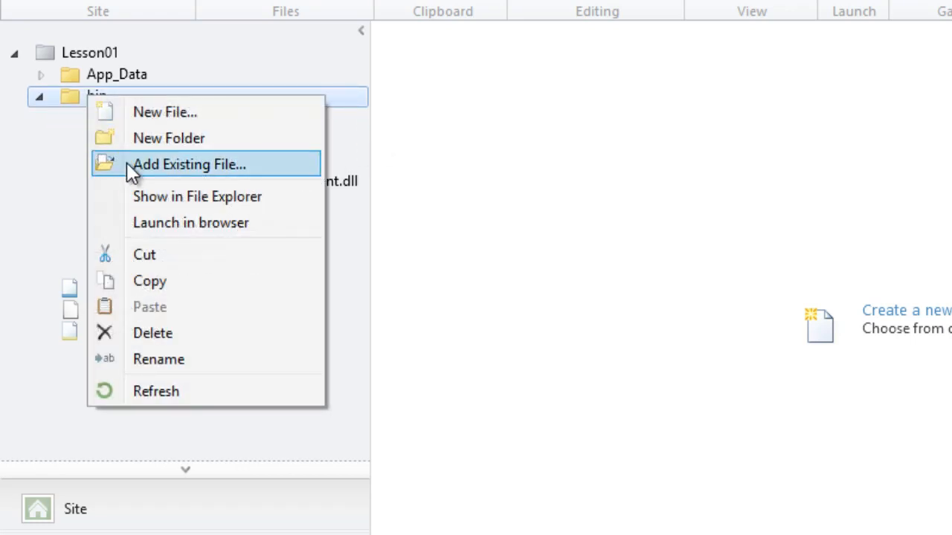
{"action": "left_click", "coordinate": [189, 164]}
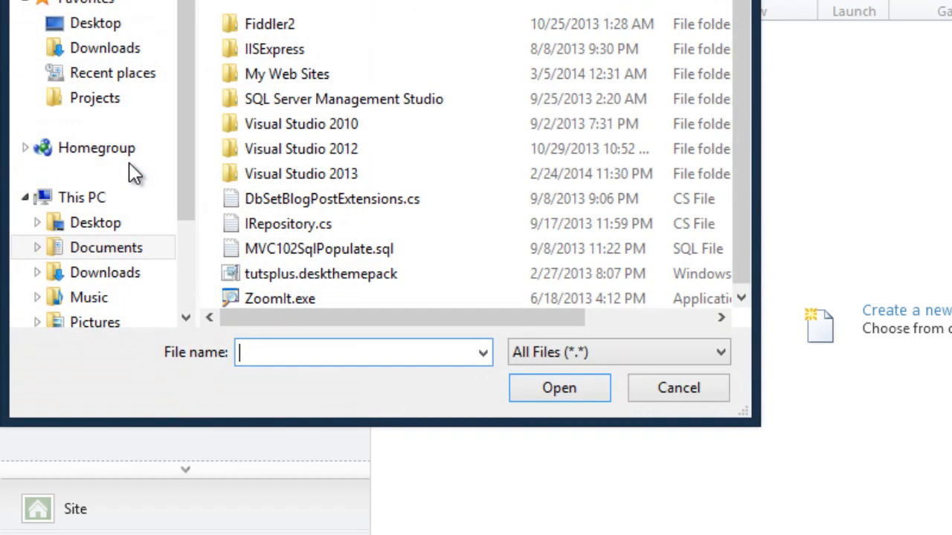
{"action": "left_click", "coordinate": [677, 387]}
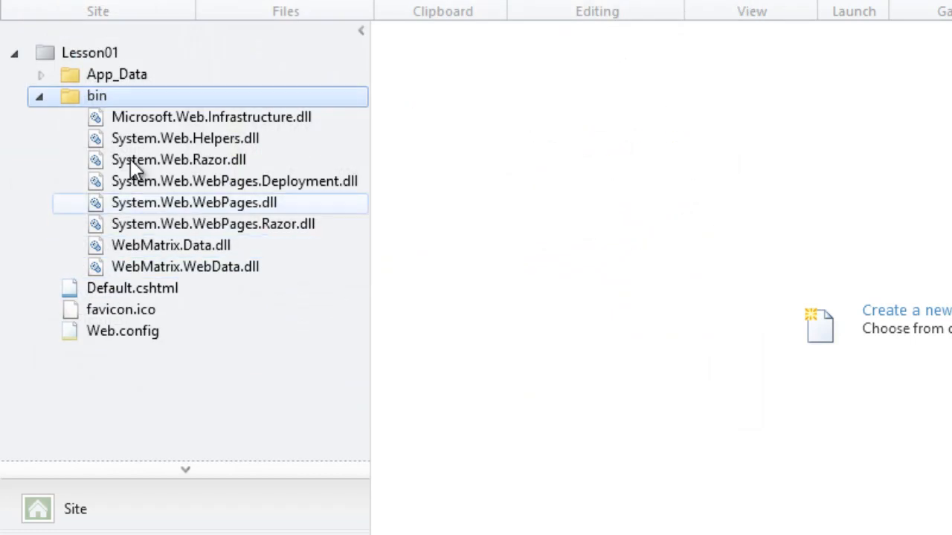
{"action": "left_click", "coordinate": [40, 95]}
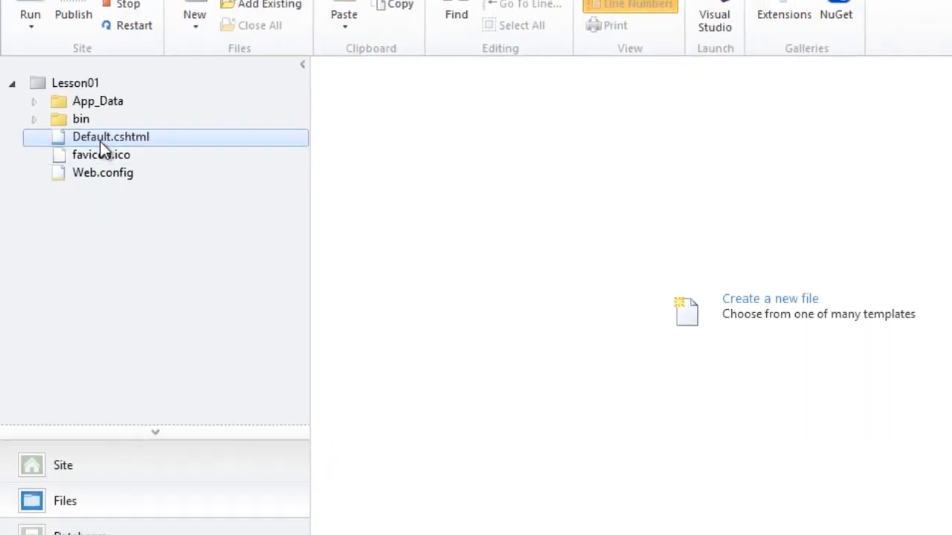
Open Default.cshtml and Web.config from the Files tree for editing.
{"action": "double_click", "coordinate": [110, 136]}
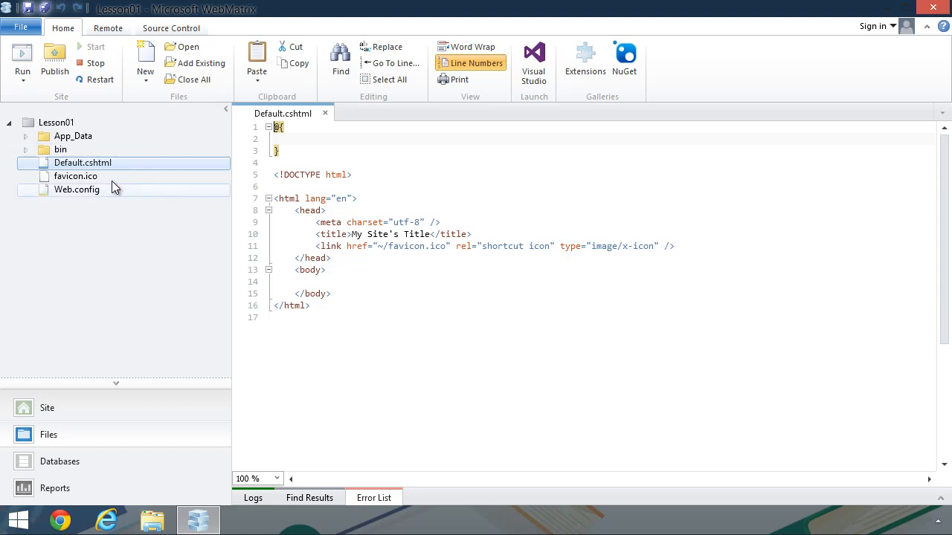
{"action": "double_click", "coordinate": [77, 189]}
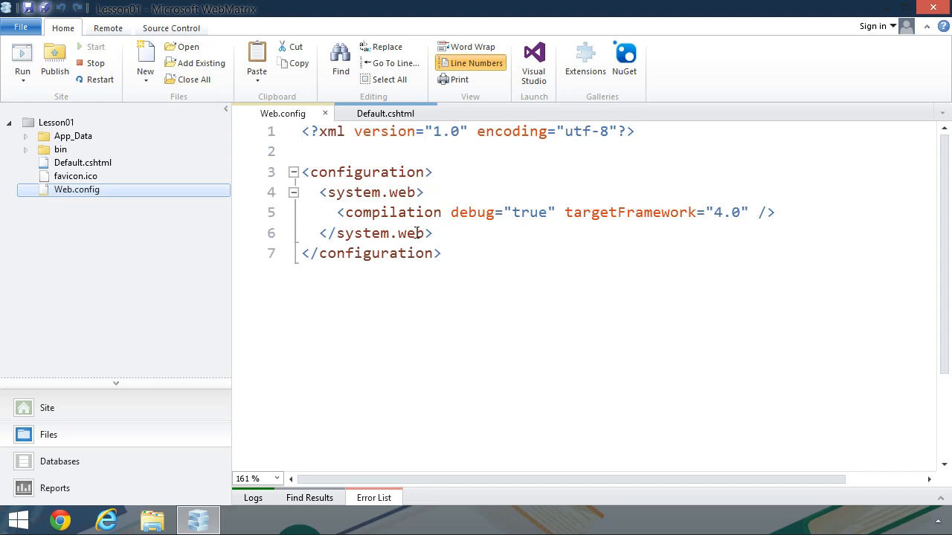
{"action": "mouse_move", "coordinate": [479, 267]}
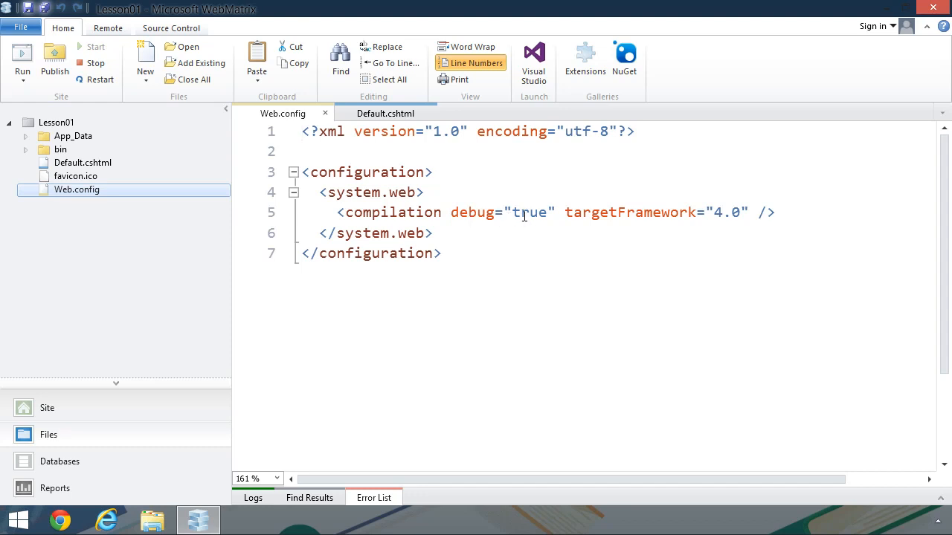
Try debug="false" in Web.config, restore it to true, and close Web.config.
{"action": "double_click", "coordinate": [530, 211]}
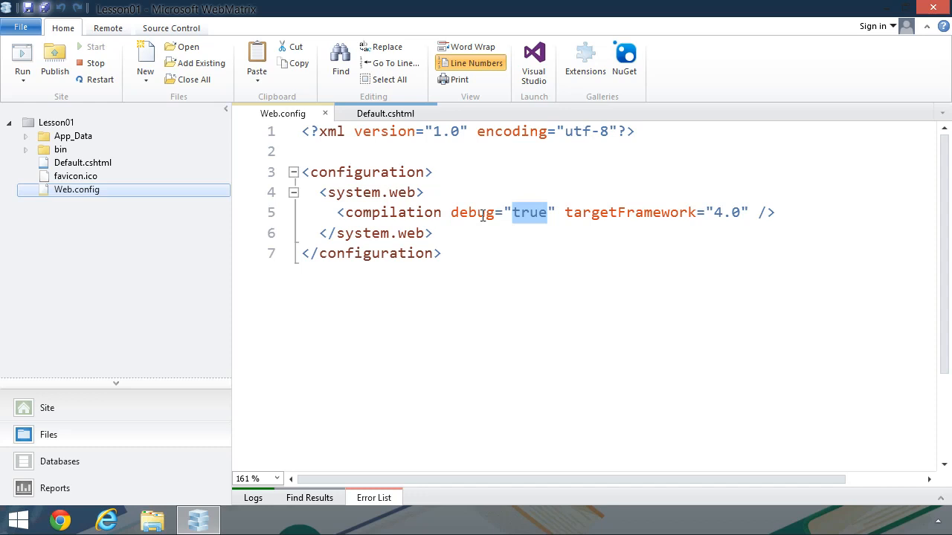
{"action": "left_click", "coordinate": [538, 211]}
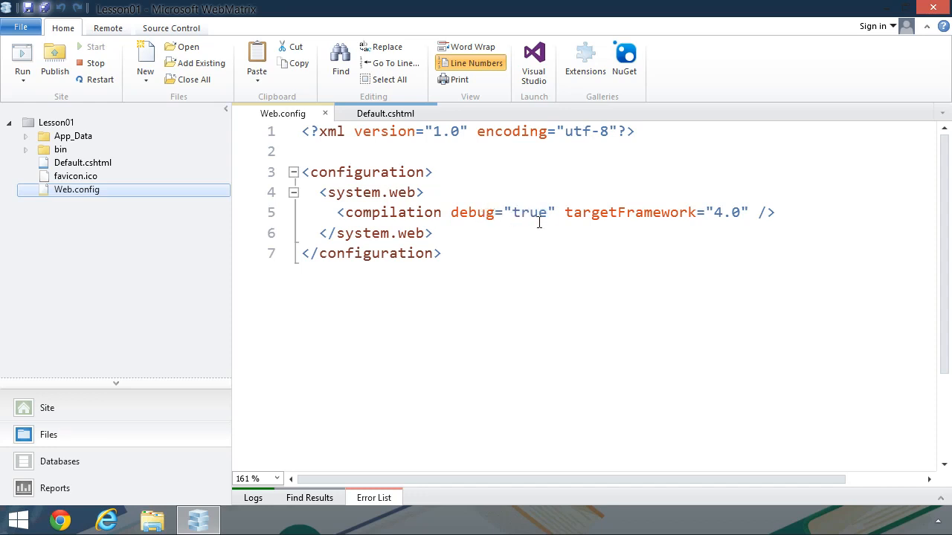
{"action": "double_click", "coordinate": [529, 211]}
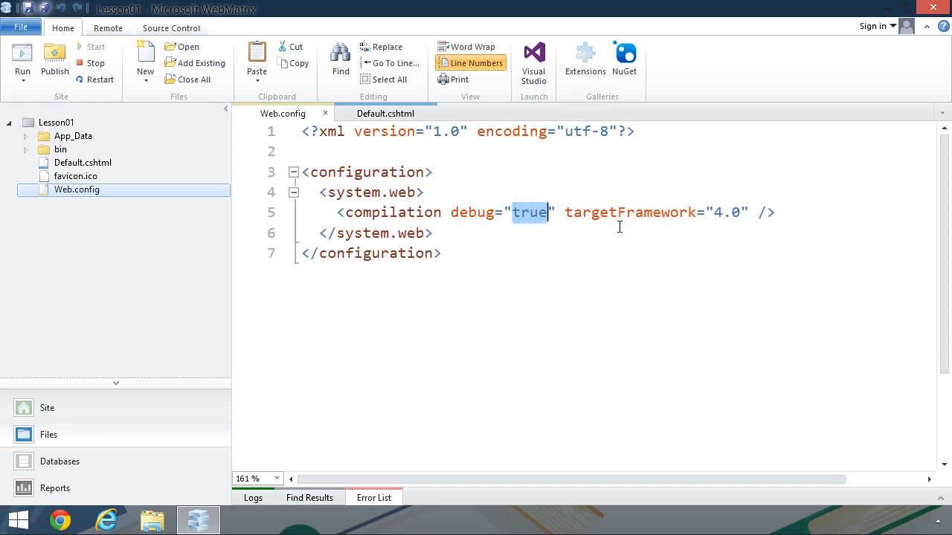
{"action": "double_click", "coordinate": [631, 211]}
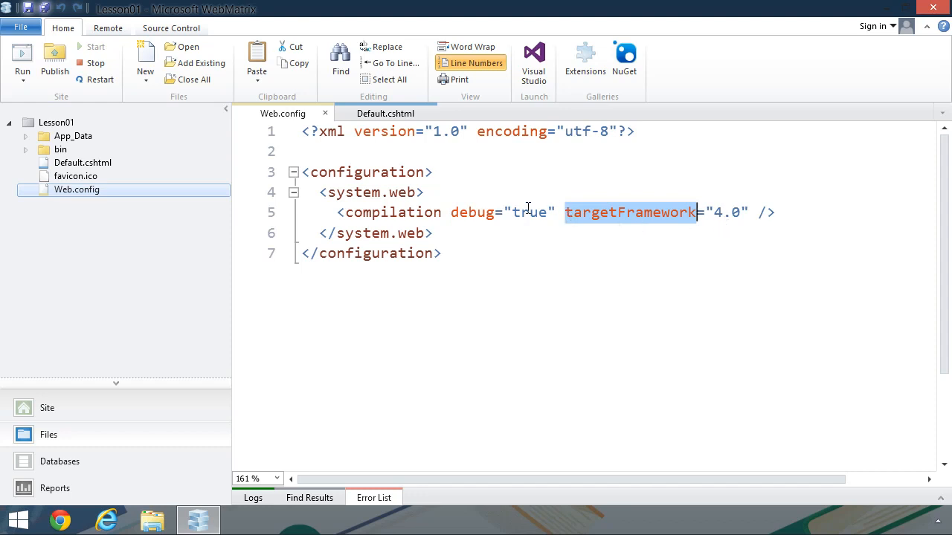
{"action": "type", "text": "fals"}
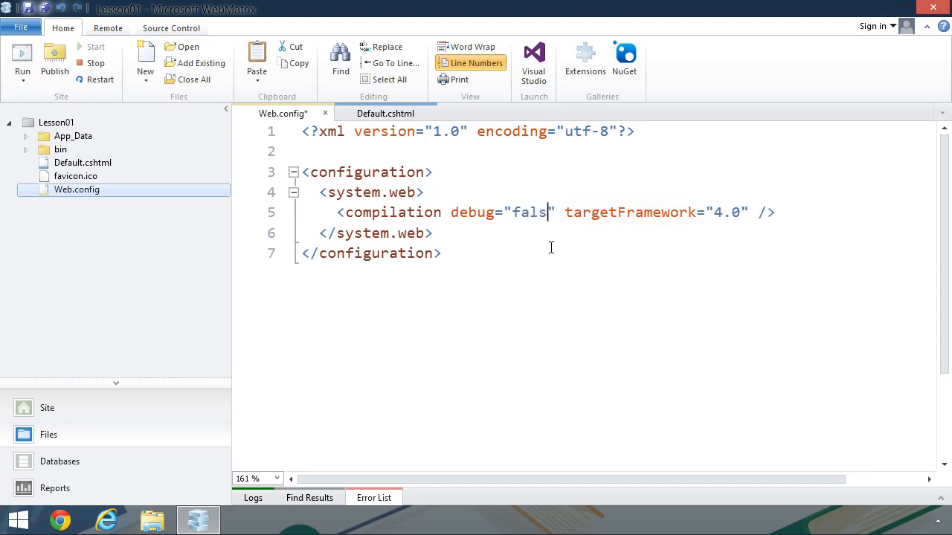
{"action": "type", "text": "true"}
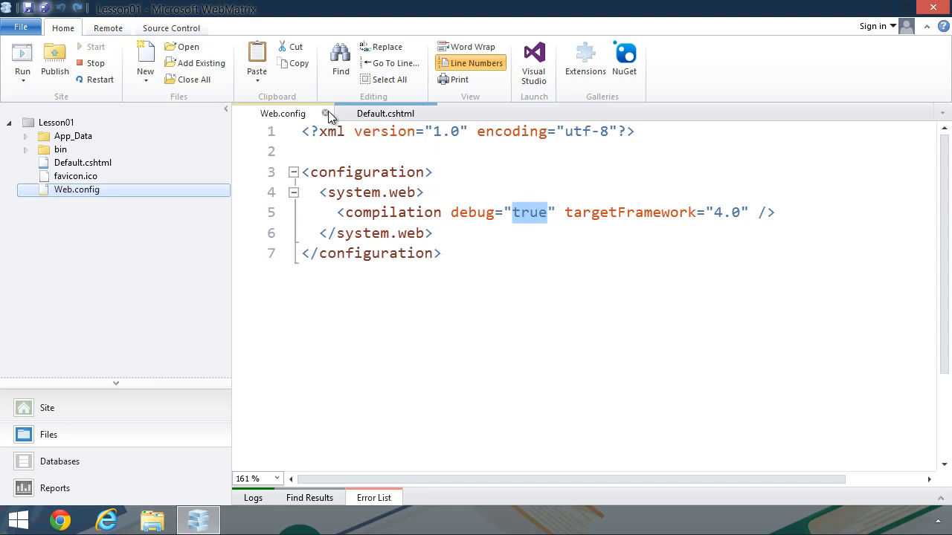
{"action": "left_click", "coordinate": [386, 113]}
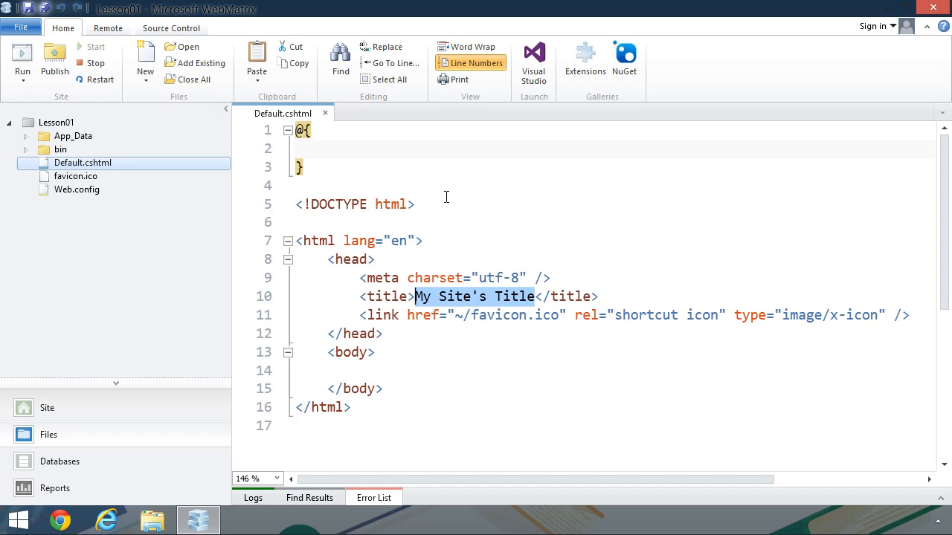
Declare var title = "My first web page"; inside the @{ } code block.
{"action": "left_click", "coordinate": [305, 167]}
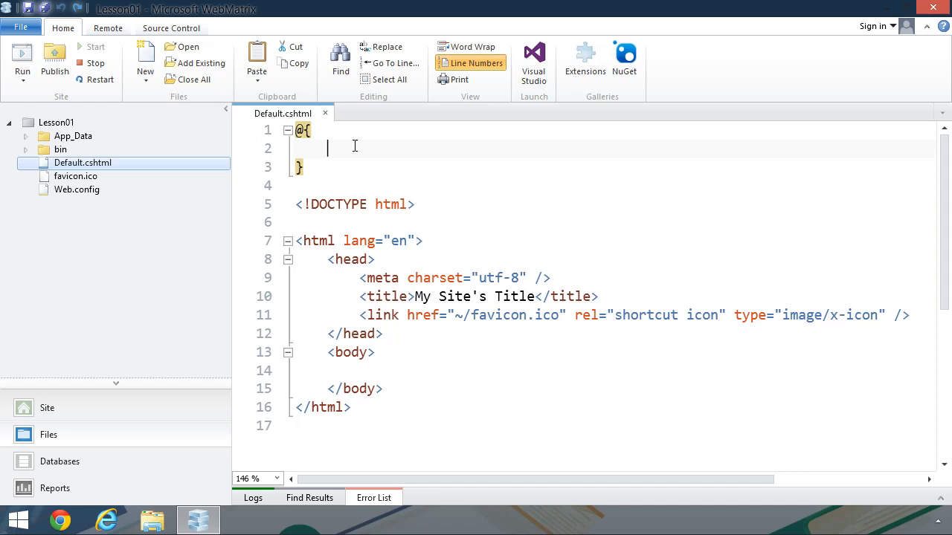
{"action": "type", "text": "var"}
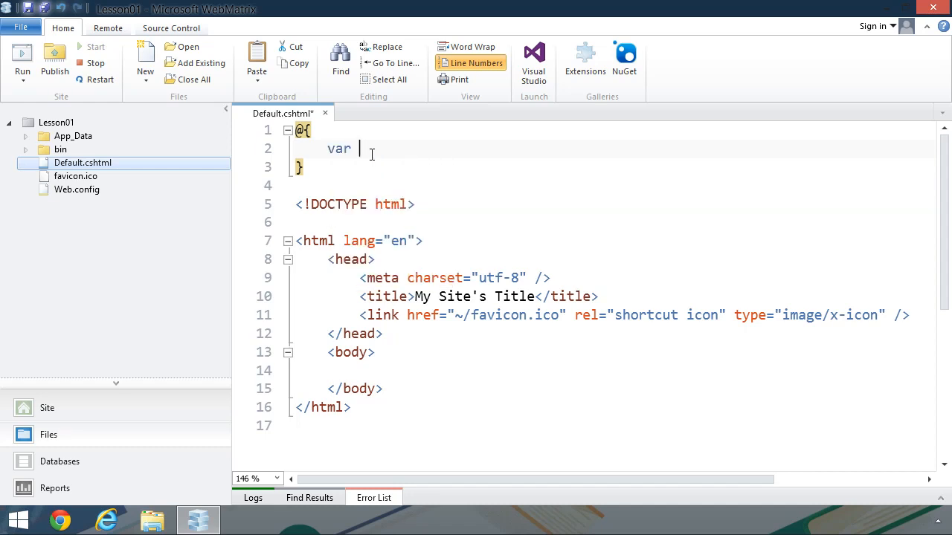
{"action": "type", "text": "title = \""}
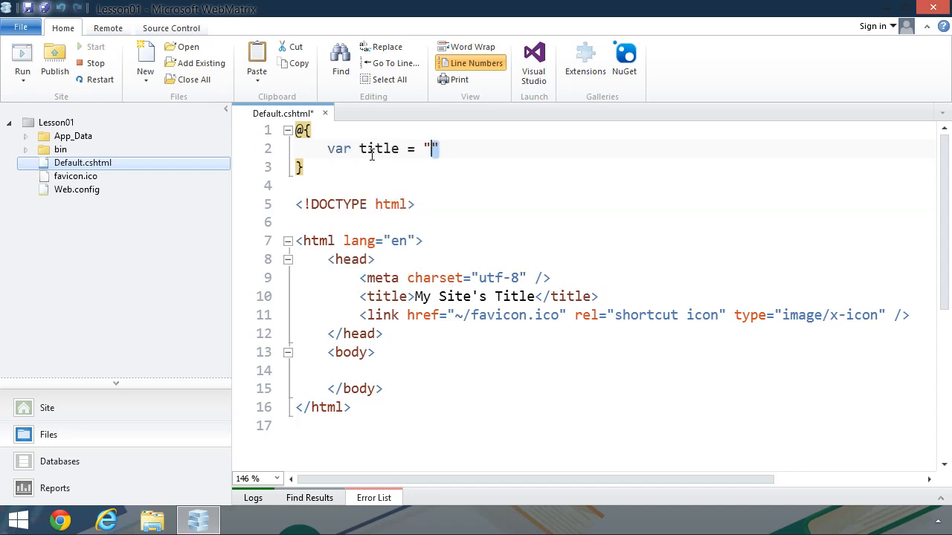
{"action": "type", "text": "My first w"}
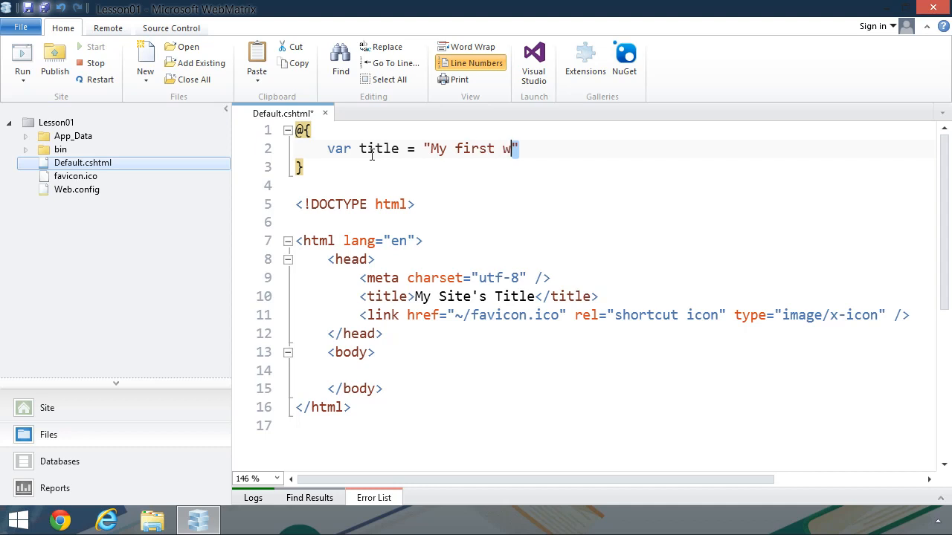
{"action": "type", "text": "eb page\";"}
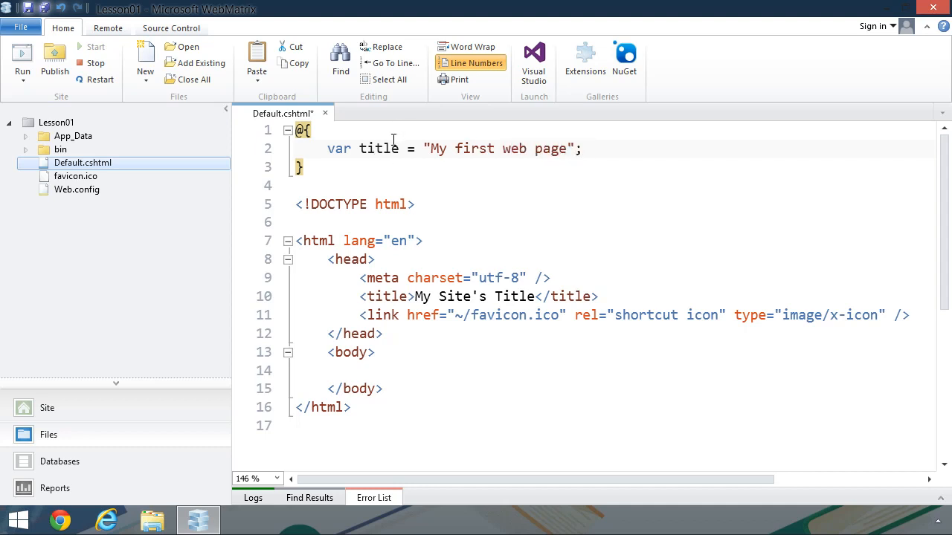
Select the text My Site's Title inside the <title> element.
{"action": "double_click", "coordinate": [378, 149]}
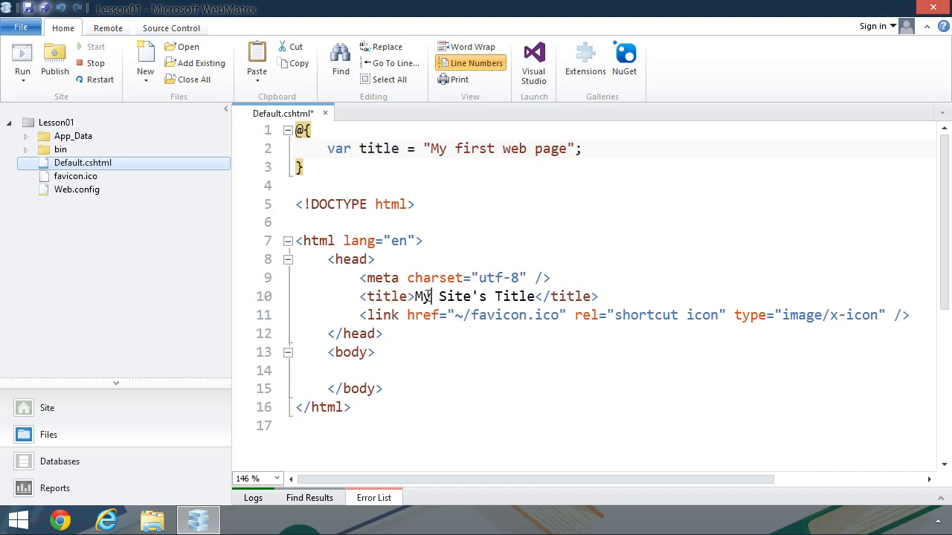
{"action": "left_click_drag", "start_coordinate": [413, 296], "coordinate": [537, 296]}
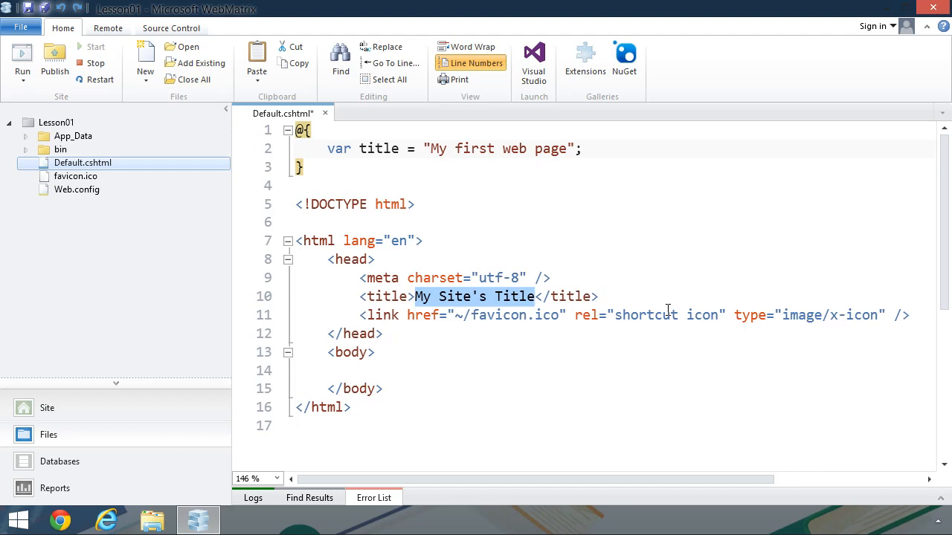
{"action": "type", "text": "@titl"}
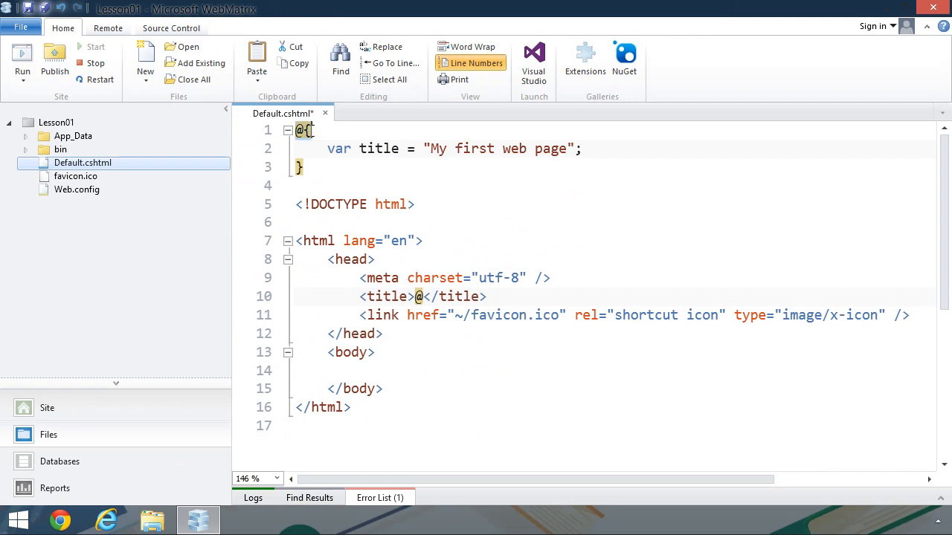
{"action": "left_click_drag", "start_coordinate": [303, 131], "coordinate": [305, 167]}
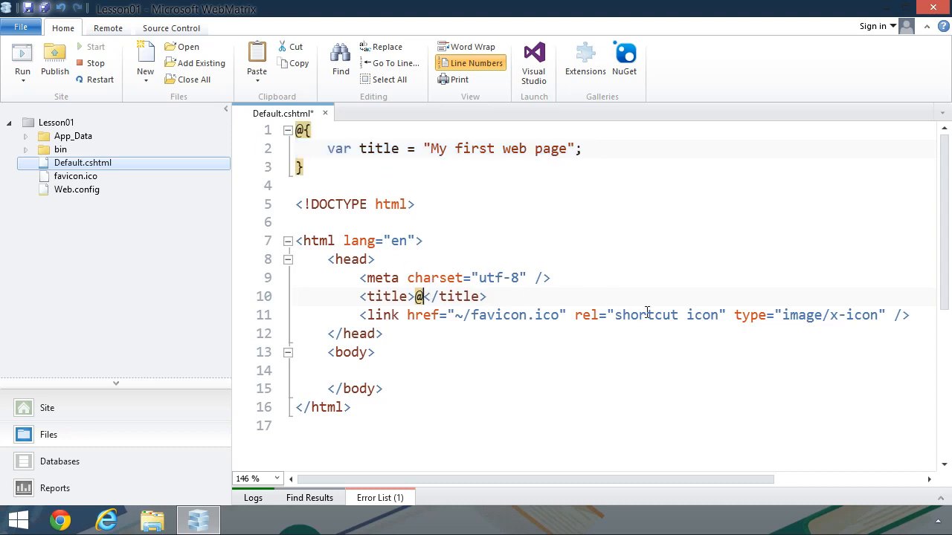
{"action": "type", "text": "title"}
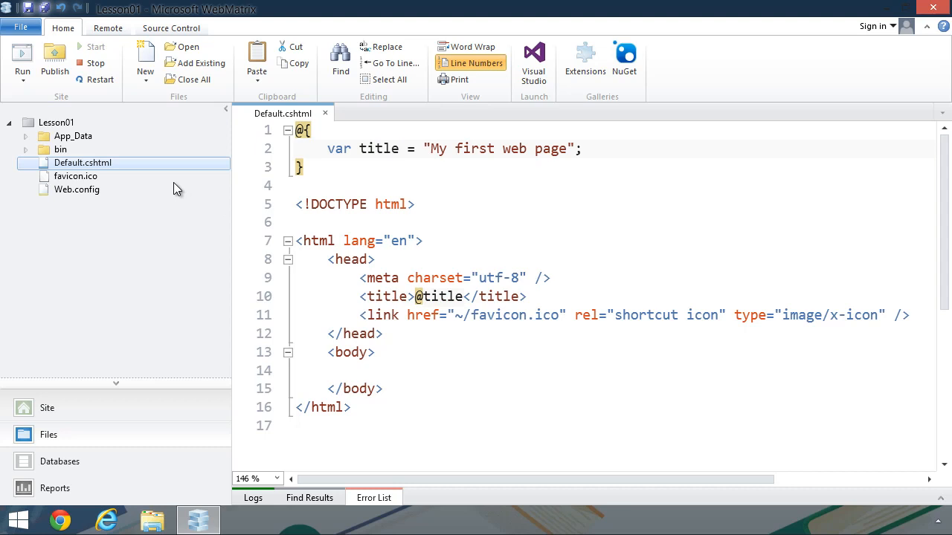
Launch Default.cshtml in the browser from the Files tree context menu.
{"action": "right_click", "coordinate": [82, 162]}
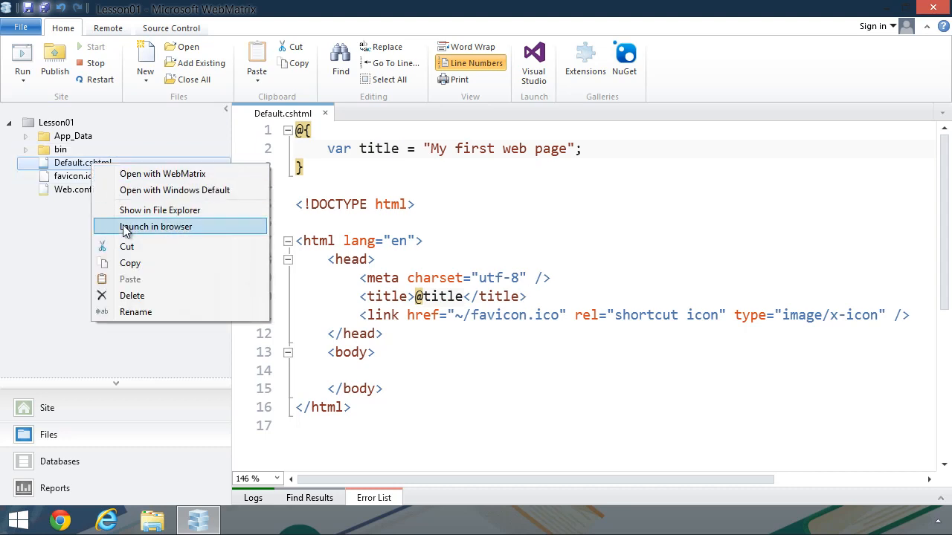
{"action": "left_click", "coordinate": [154, 226]}
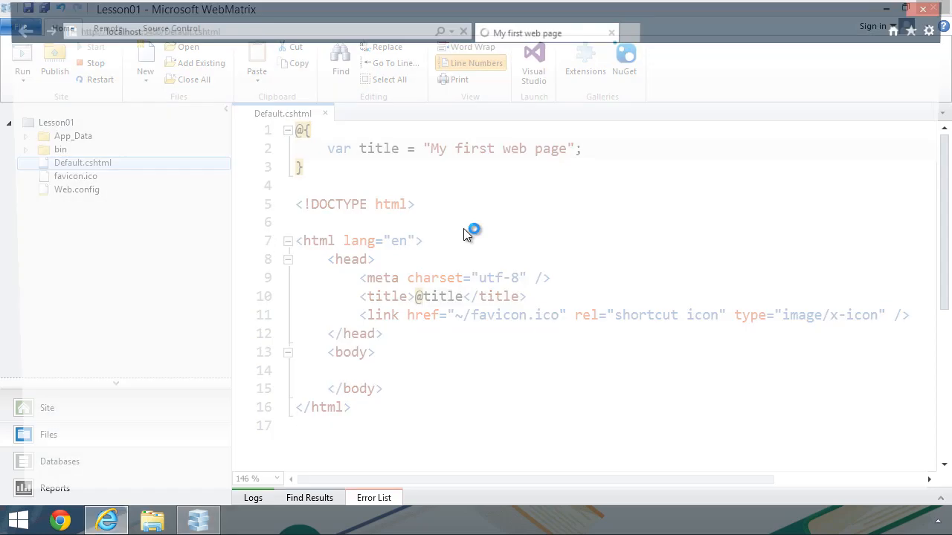